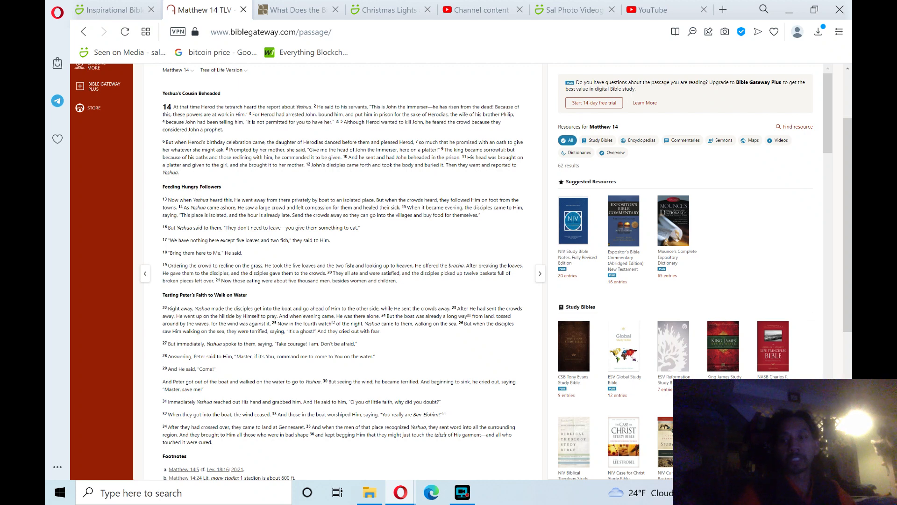
# - Switch to the OpenBible Compassion tab and scroll down through its 100 ranked verses
pyautogui.click(298, 9)
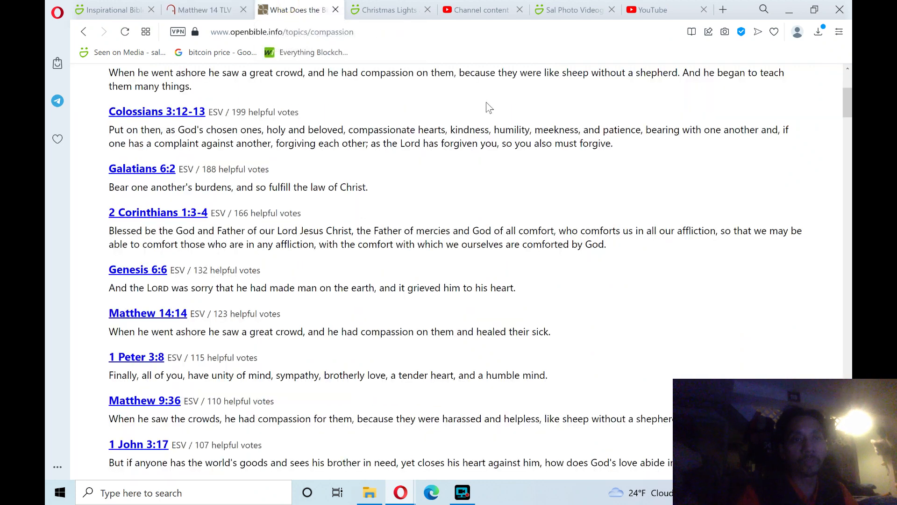
pyautogui.moveTo(847, 89)
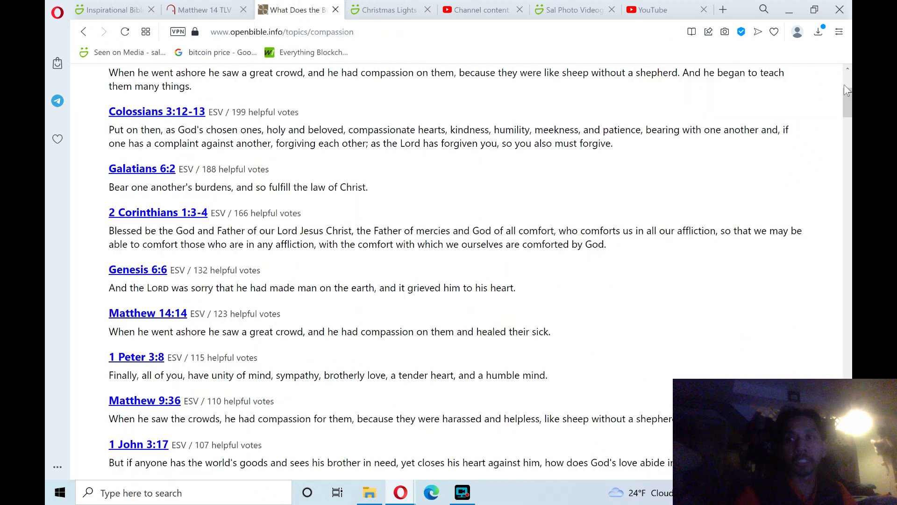
pyautogui.scroll(3)
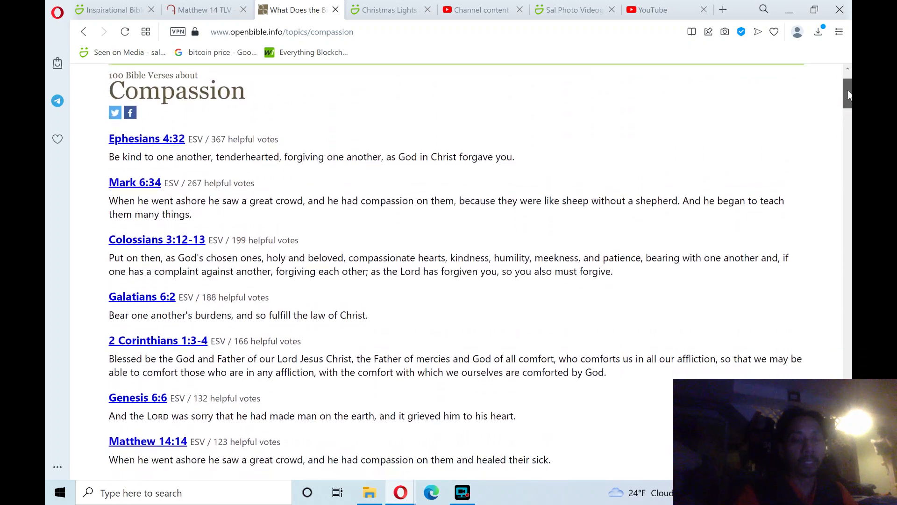
pyautogui.scroll(-3)
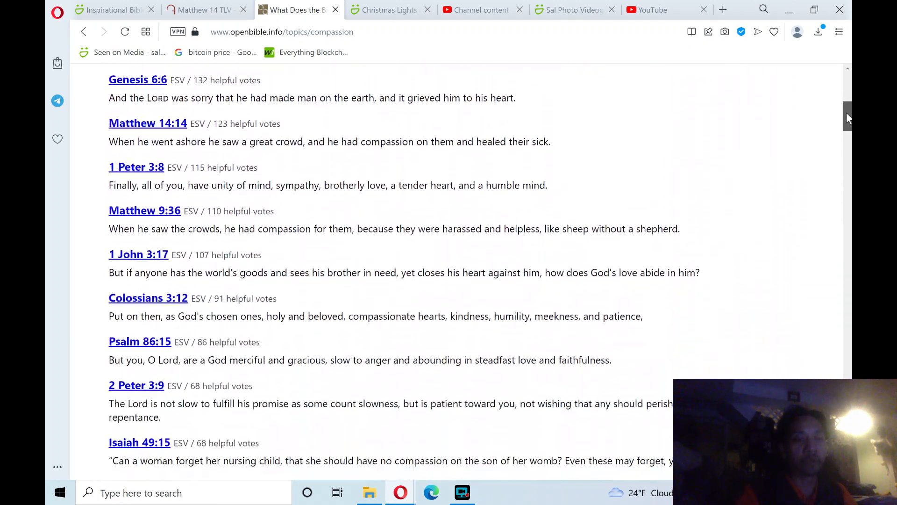
pyautogui.scroll(-3)
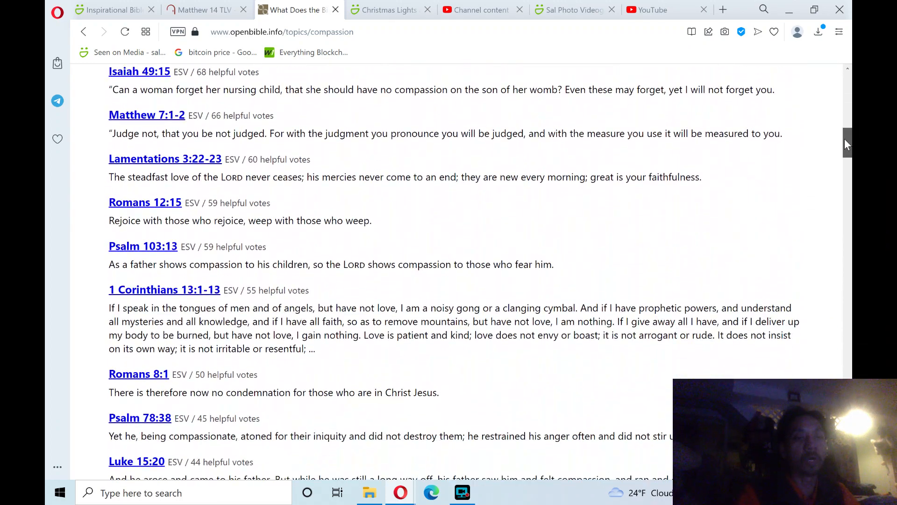
pyautogui.scroll(-3)
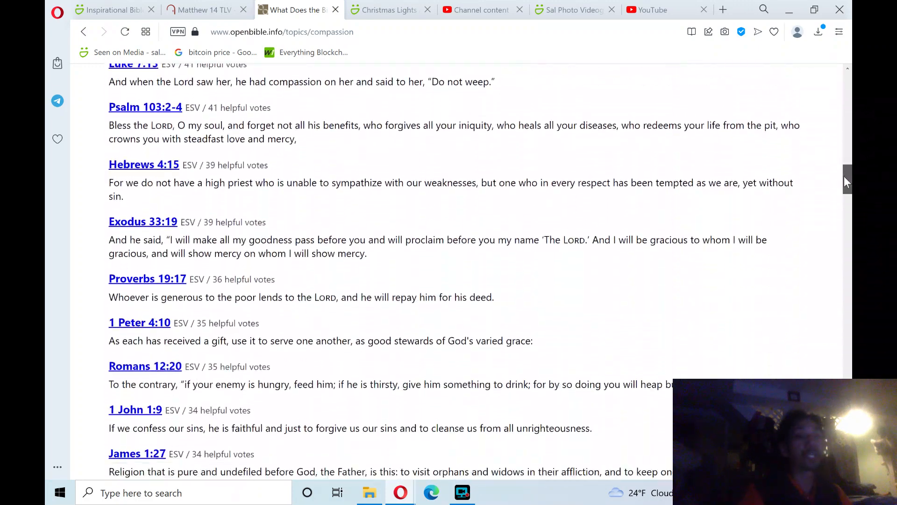
pyautogui.scroll(-3)
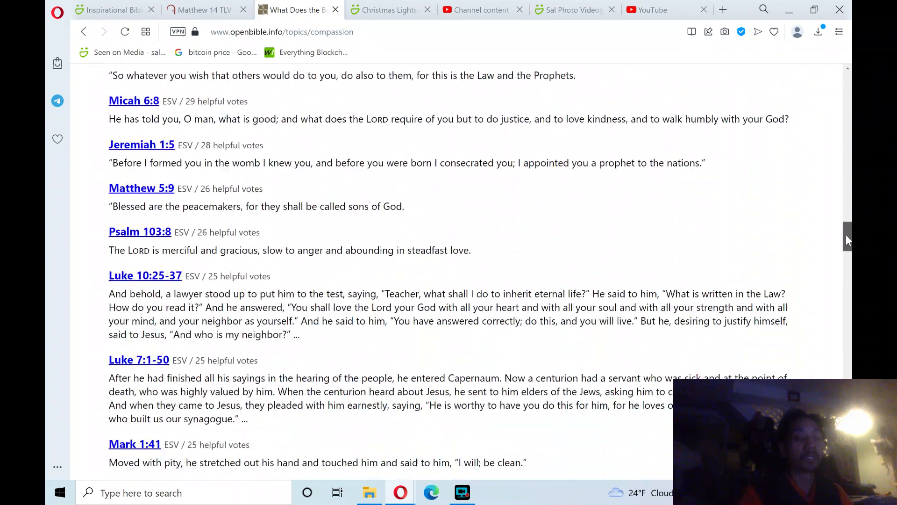
pyautogui.scroll(-3)
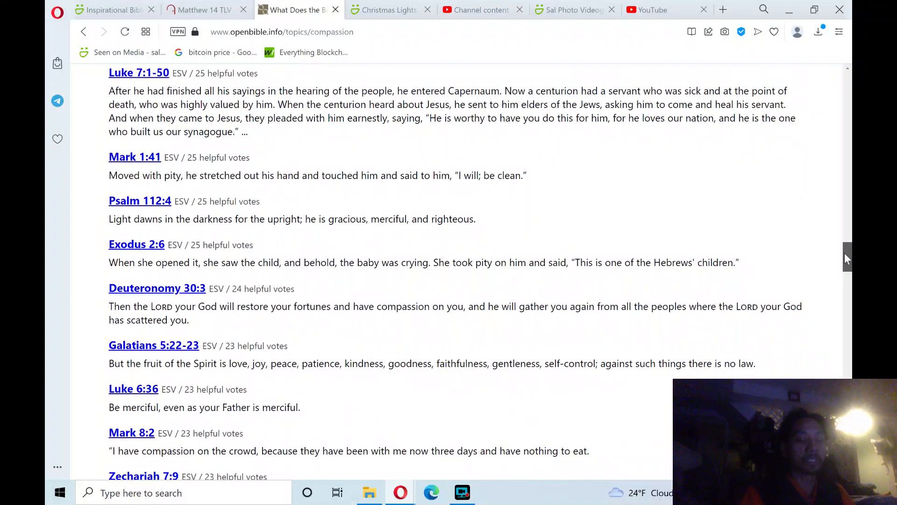
pyautogui.scroll(-3)
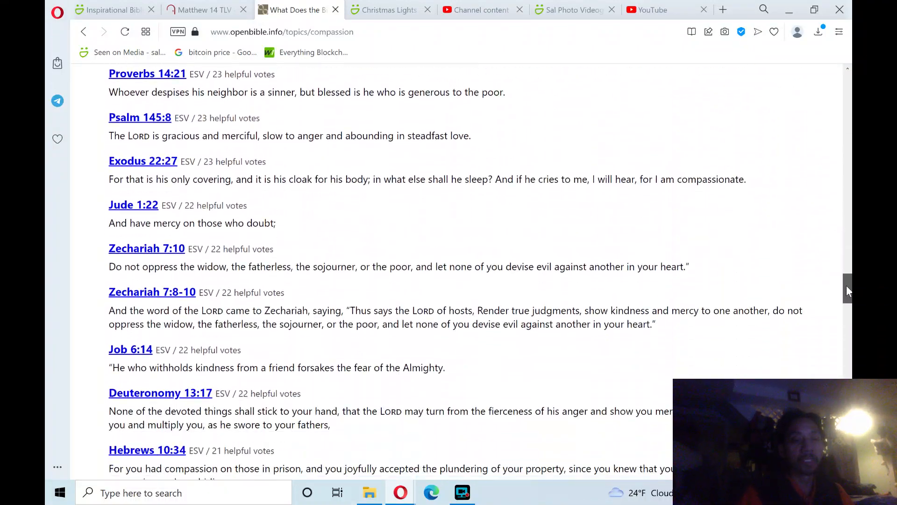
pyautogui.scroll(-3)
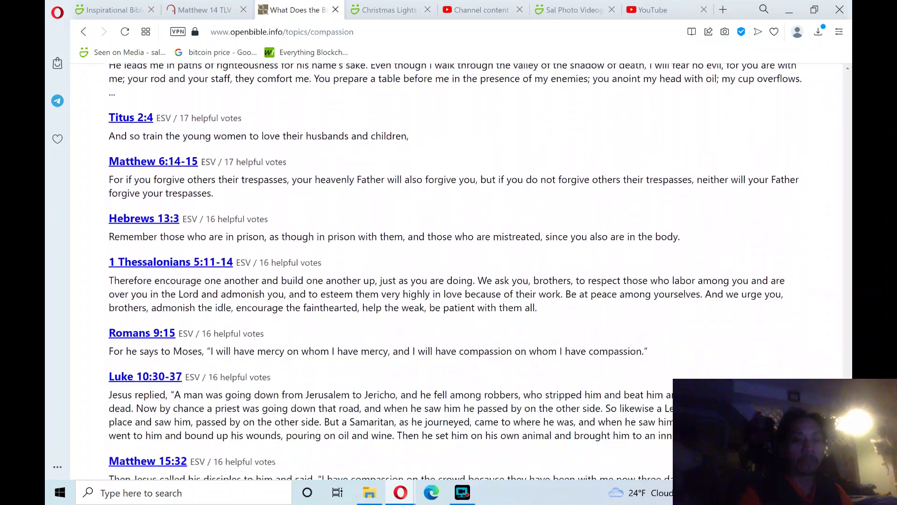
pyautogui.scroll(-3)
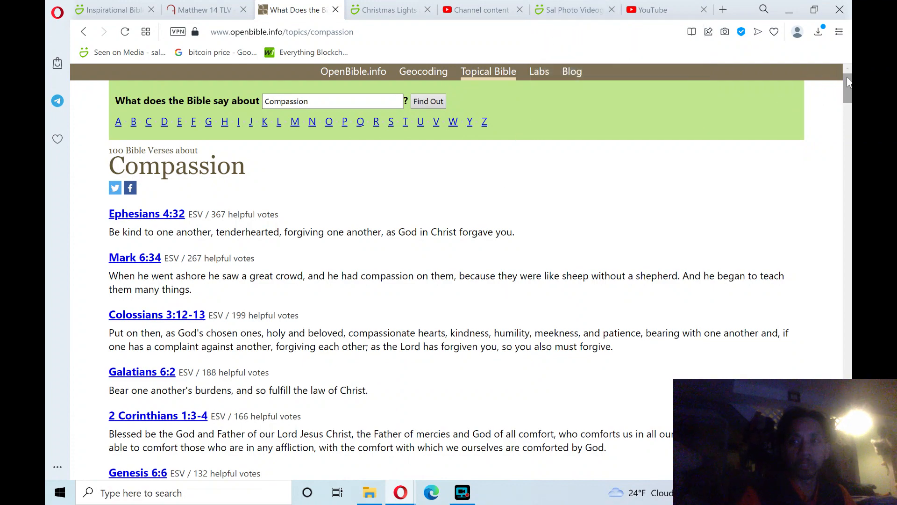
pyautogui.scroll(-3)
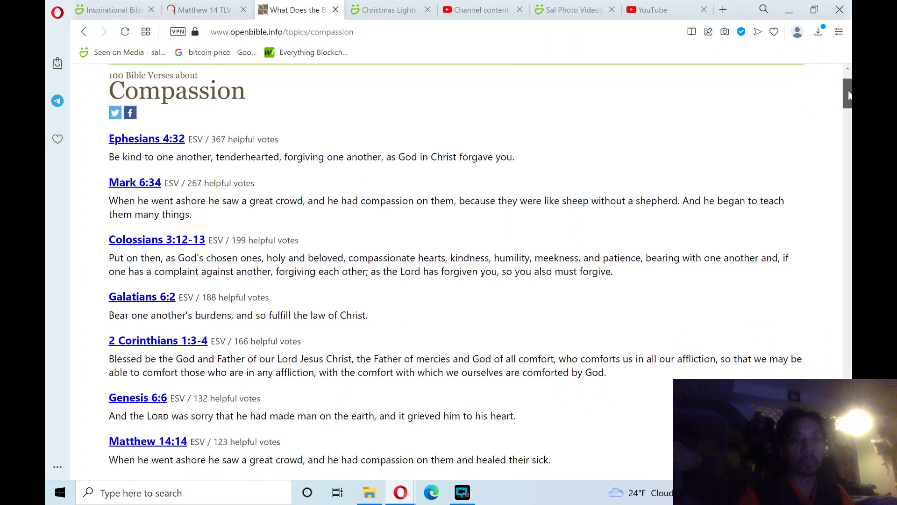
pyautogui.scroll(-3)
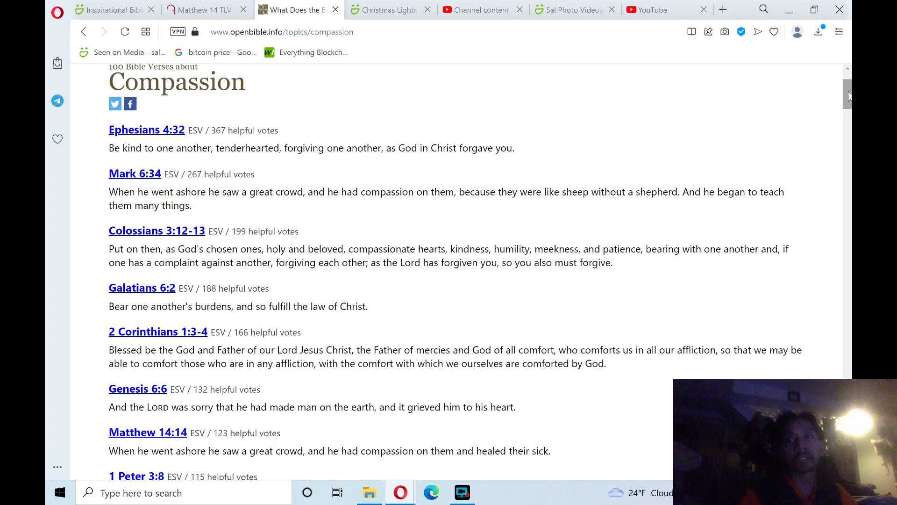
pyautogui.scroll(-3)
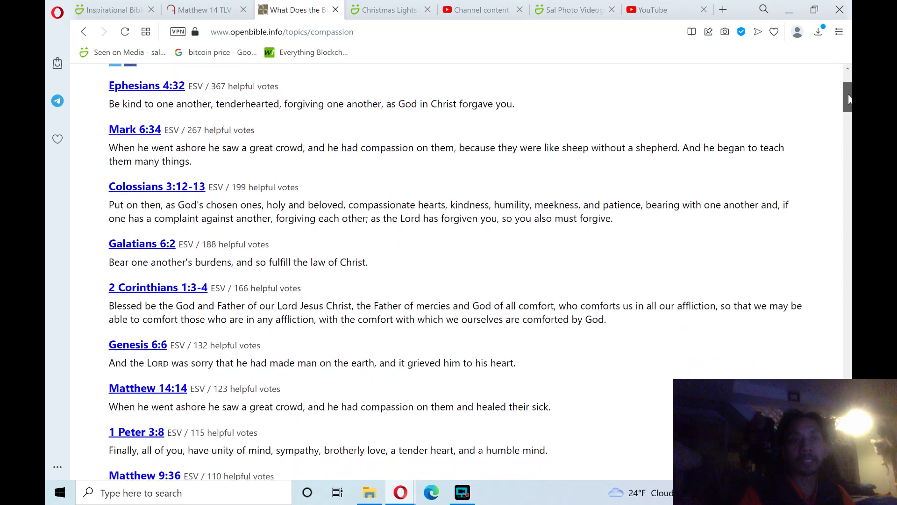
pyautogui.scroll(-3)
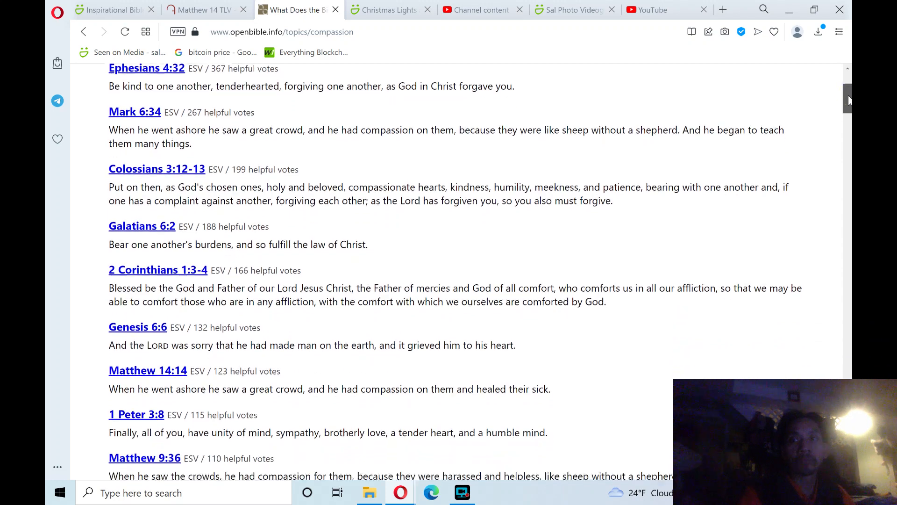
pyautogui.scroll(-3)
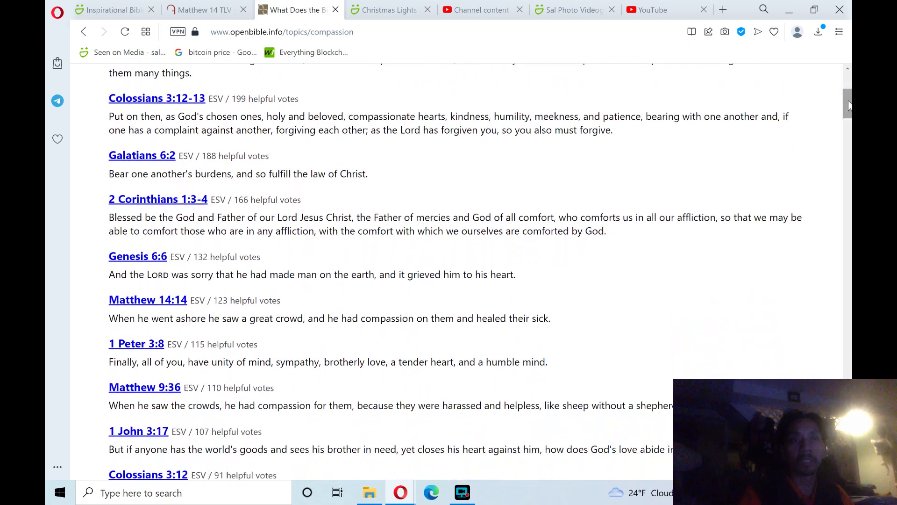
pyautogui.scroll(-3)
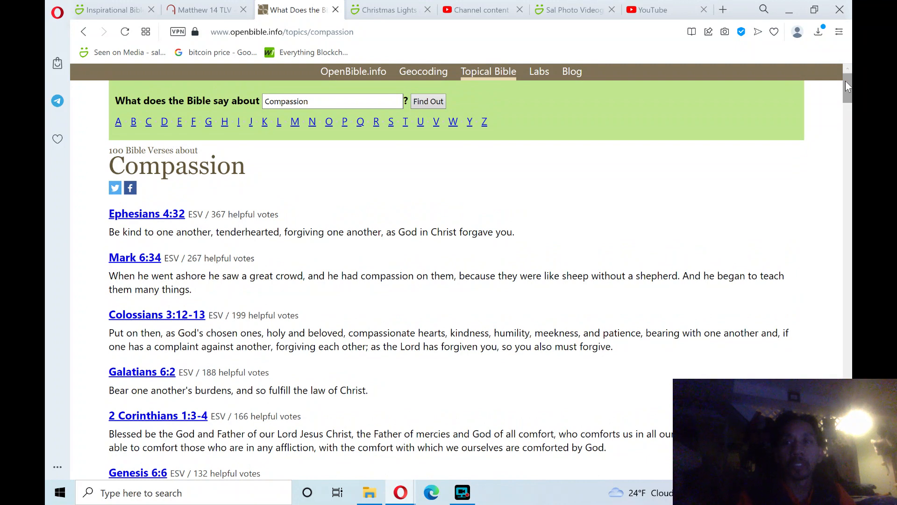
pyautogui.scroll(-3)
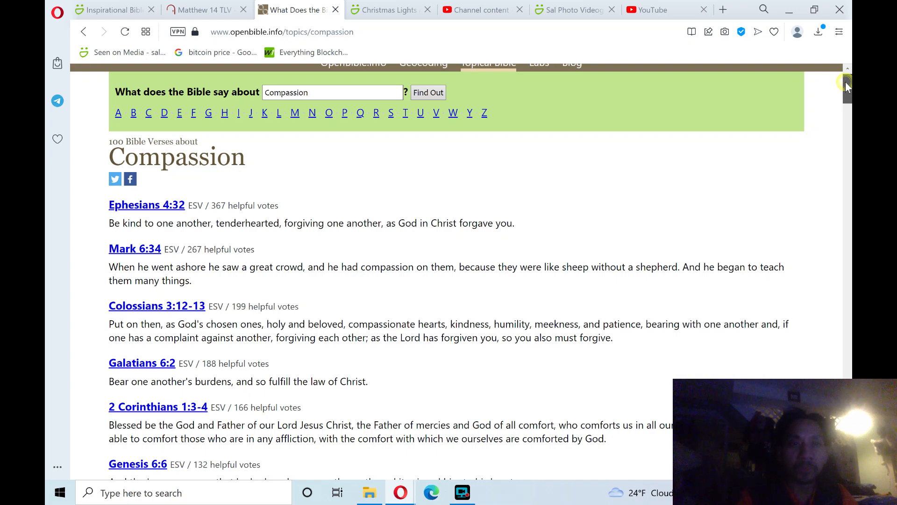
pyautogui.scroll(-3)
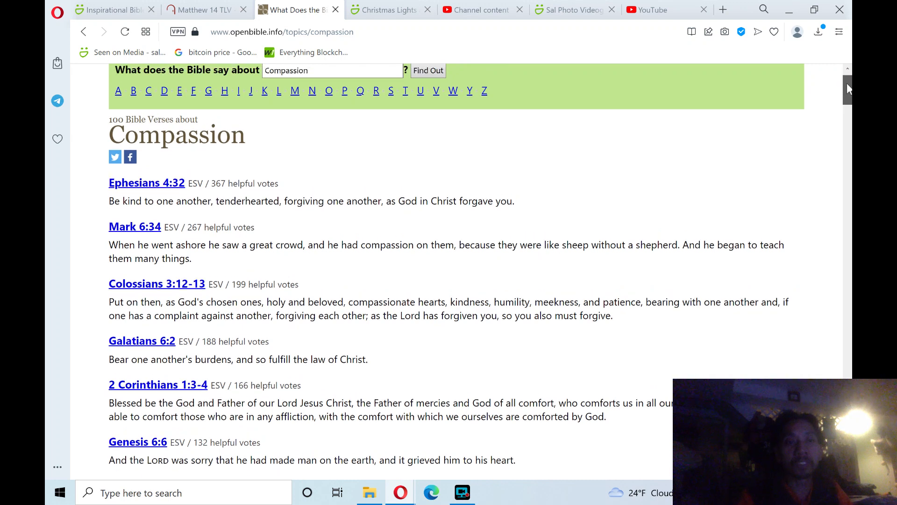
pyautogui.scroll(-3)
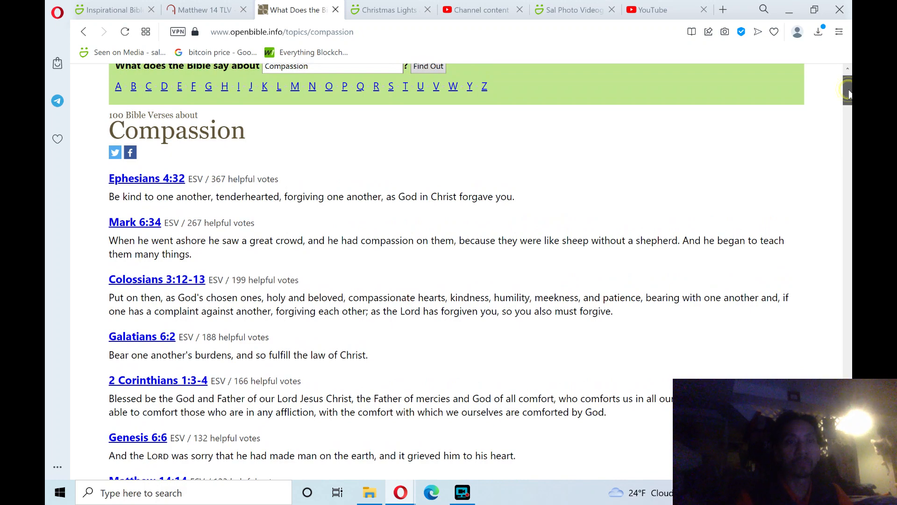
pyautogui.scroll(-3)
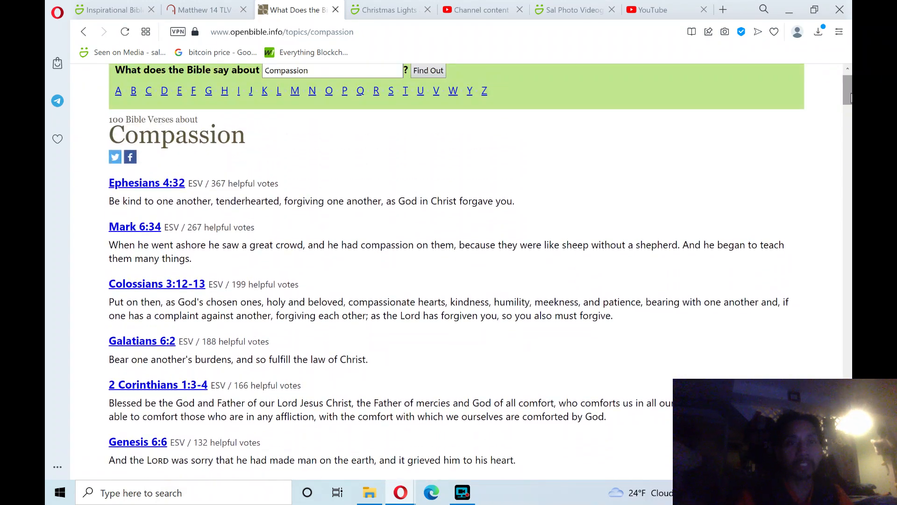
# - Switch to the Matthew 14 TLV tab and scroll the passage slightly
pyautogui.click(205, 10)
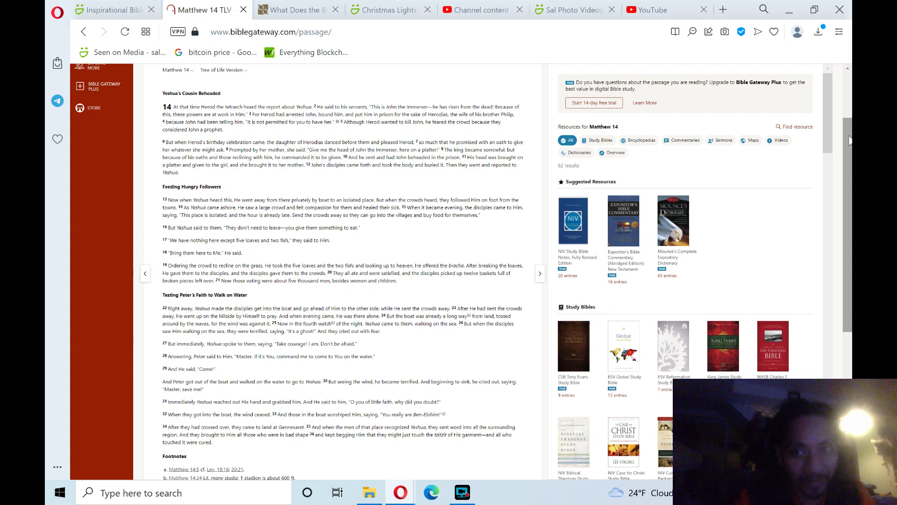
pyautogui.scroll(-3)
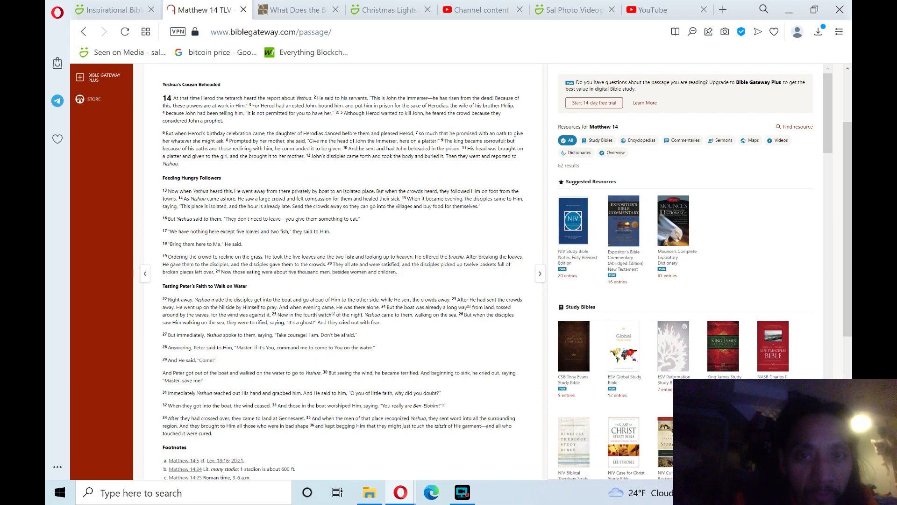
pyautogui.moveTo(503, 125)
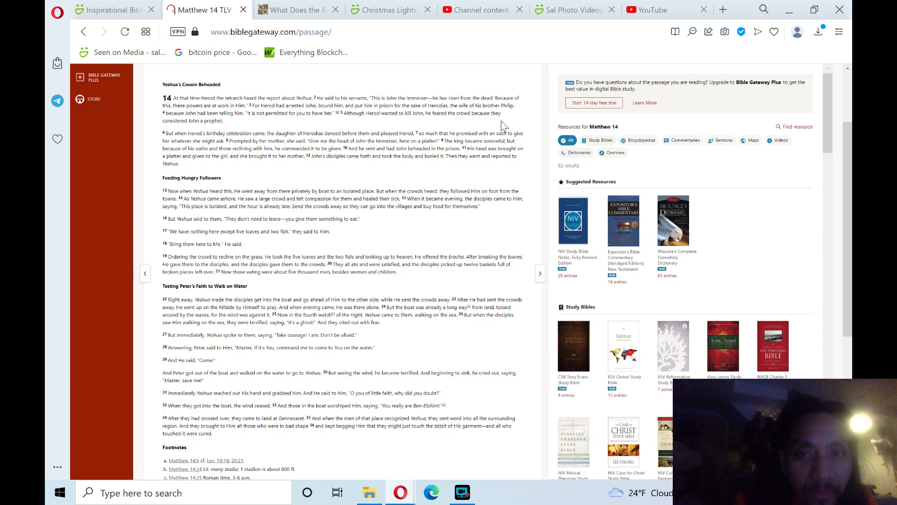
pyautogui.moveTo(227, 132)
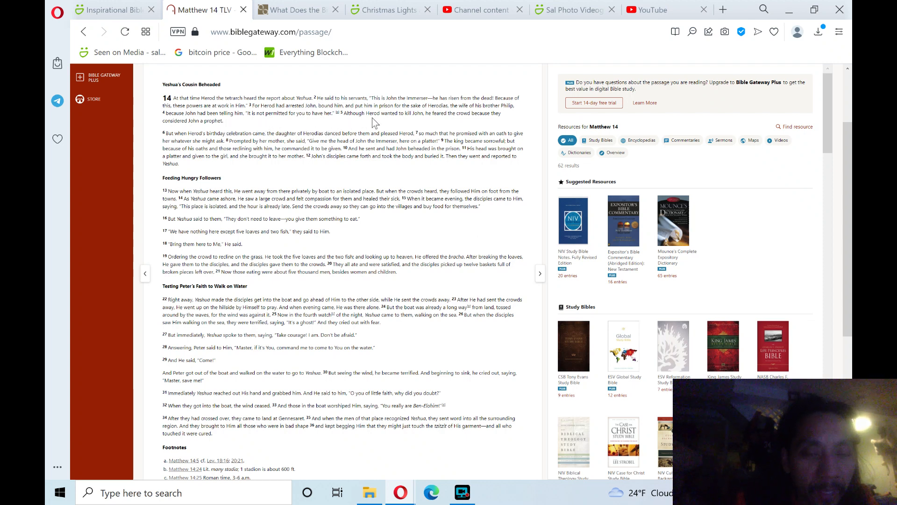
pyautogui.moveTo(435, 122)
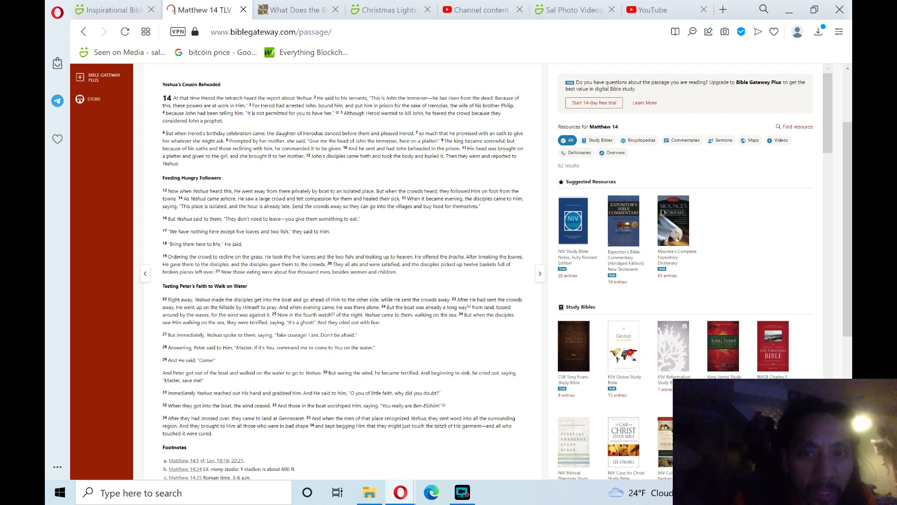
pyautogui.moveTo(237, 169)
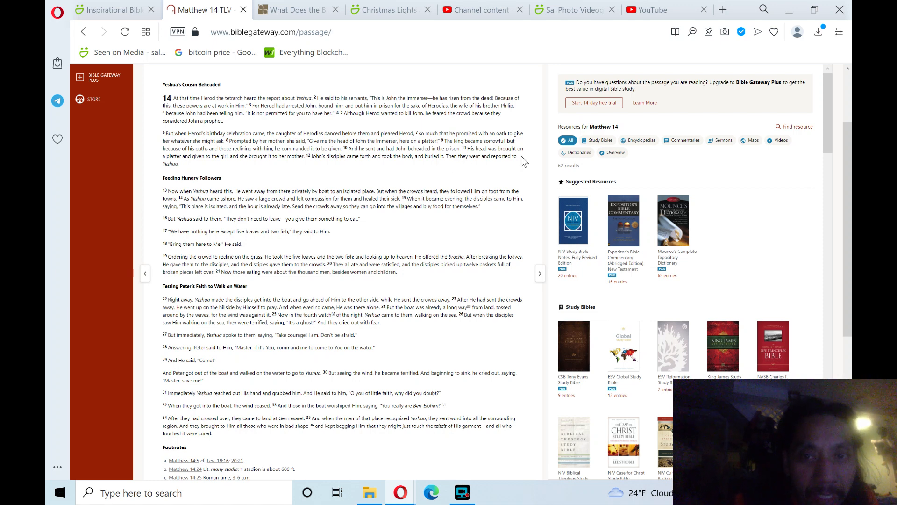
pyautogui.moveTo(240, 182)
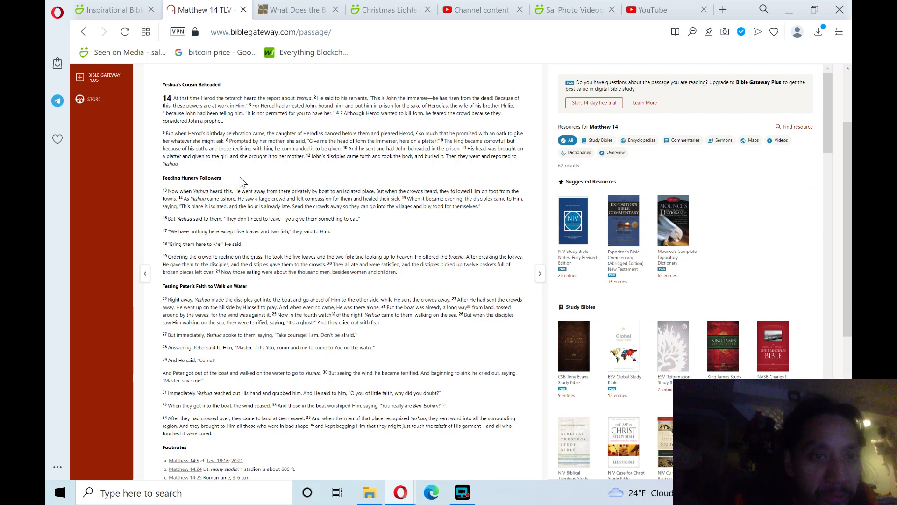
pyautogui.moveTo(335, 172)
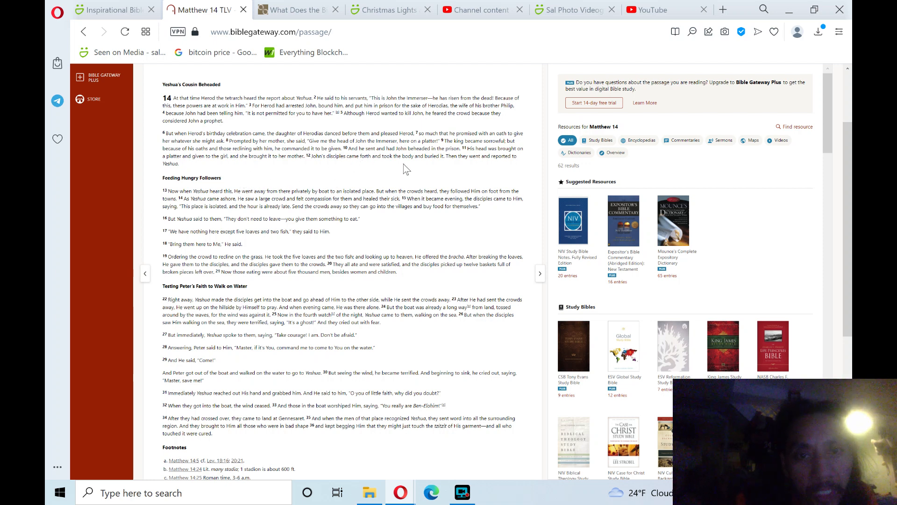
pyautogui.moveTo(455, 168)
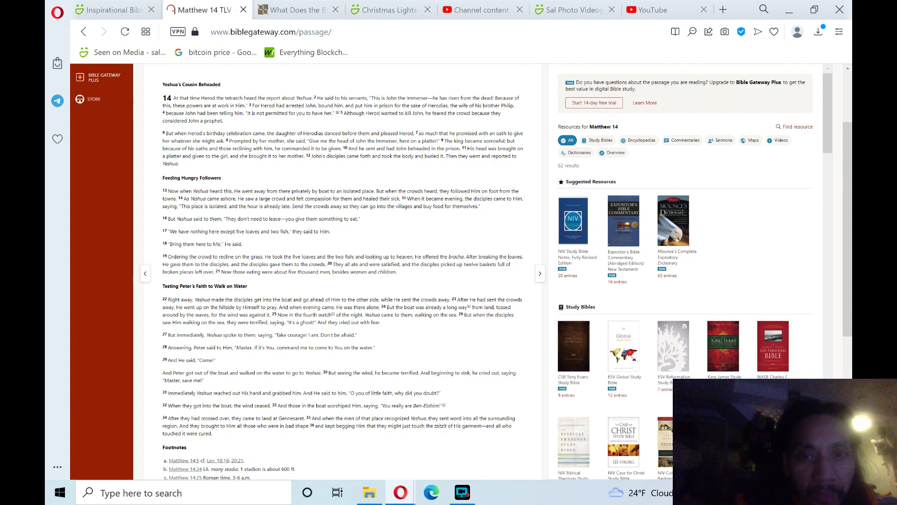
pyautogui.moveTo(329, 191)
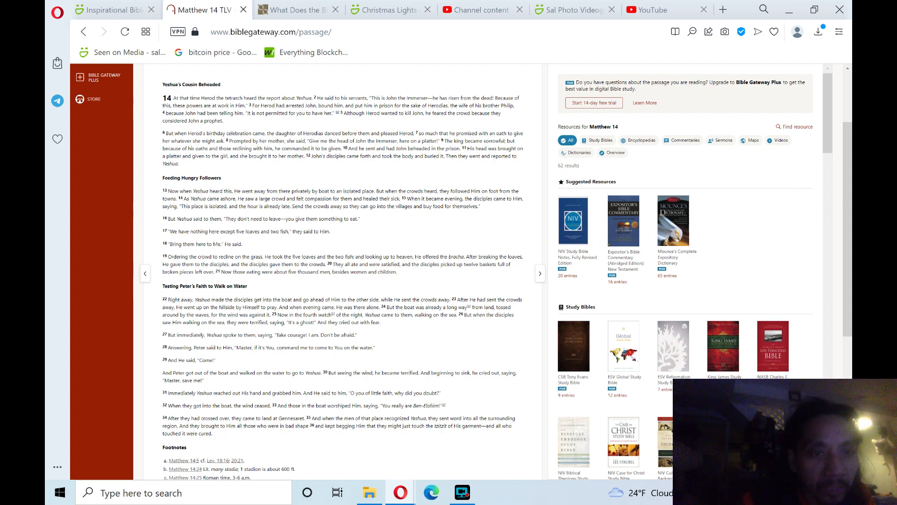
pyautogui.moveTo(309, 231)
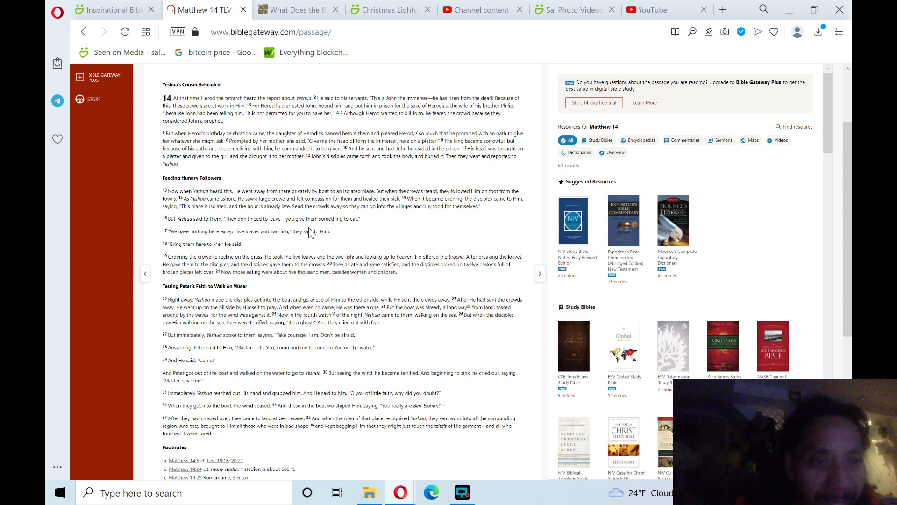
pyautogui.moveTo(313, 233)
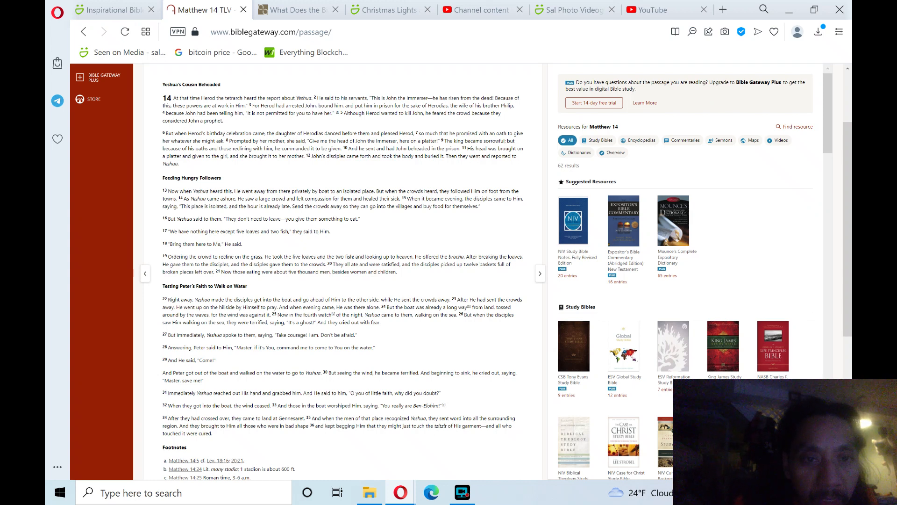
pyautogui.moveTo(382, 220)
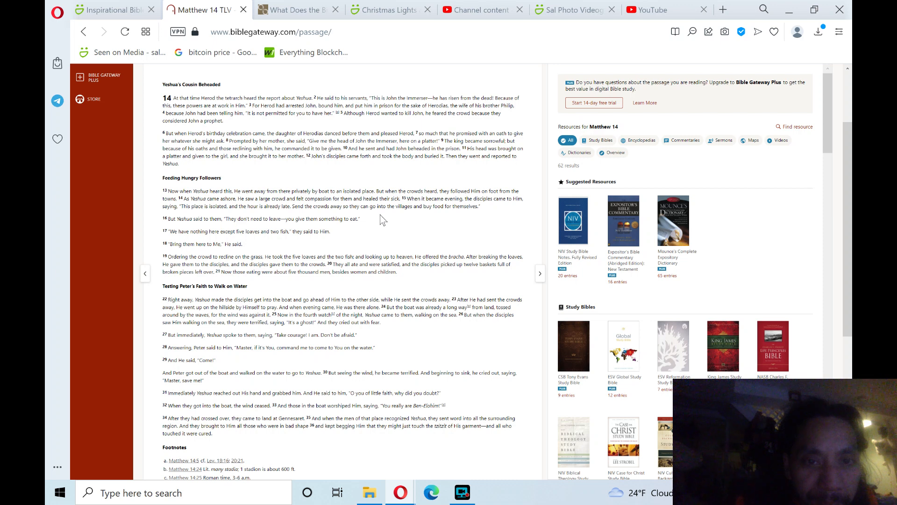
pyautogui.moveTo(426, 219)
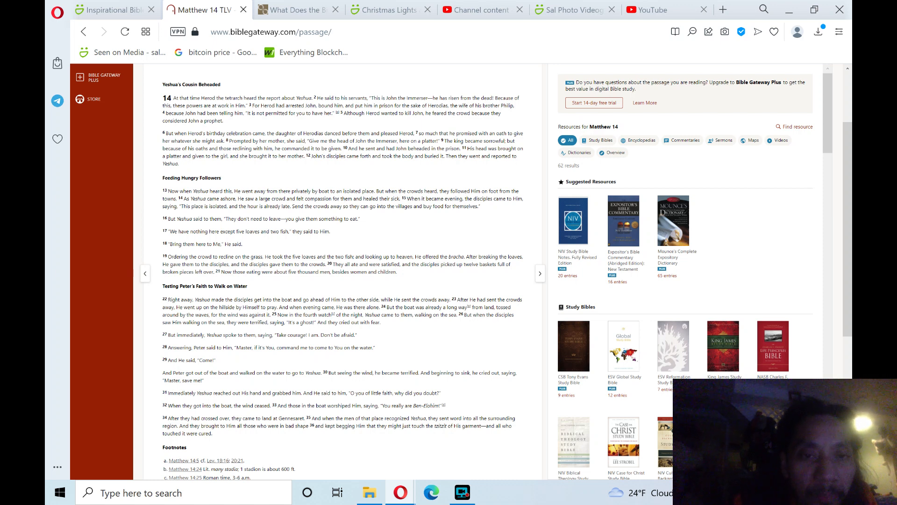
pyautogui.moveTo(485, 210)
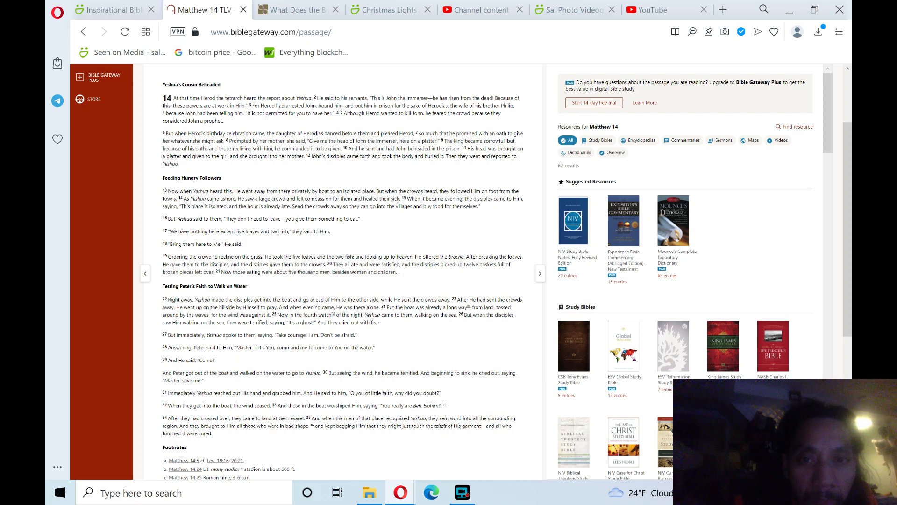
pyautogui.moveTo(393, 225)
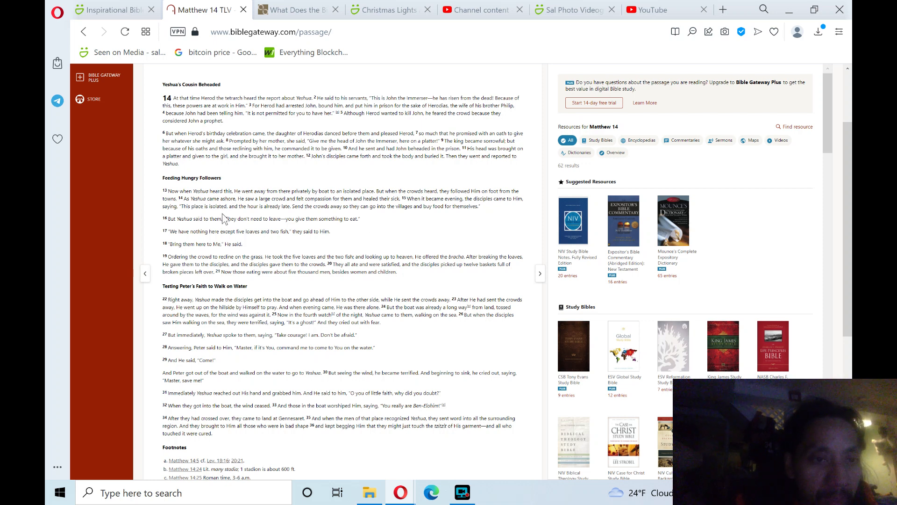
pyautogui.moveTo(264, 217)
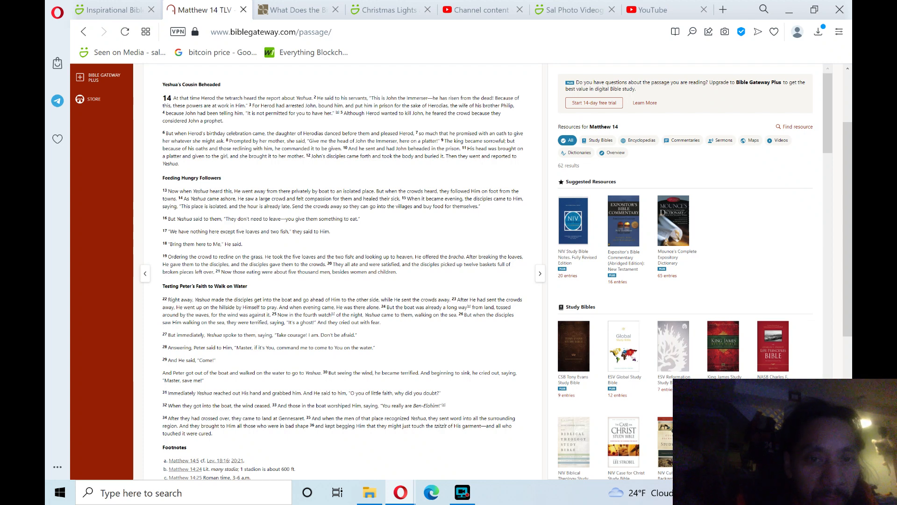
pyautogui.moveTo(369, 221)
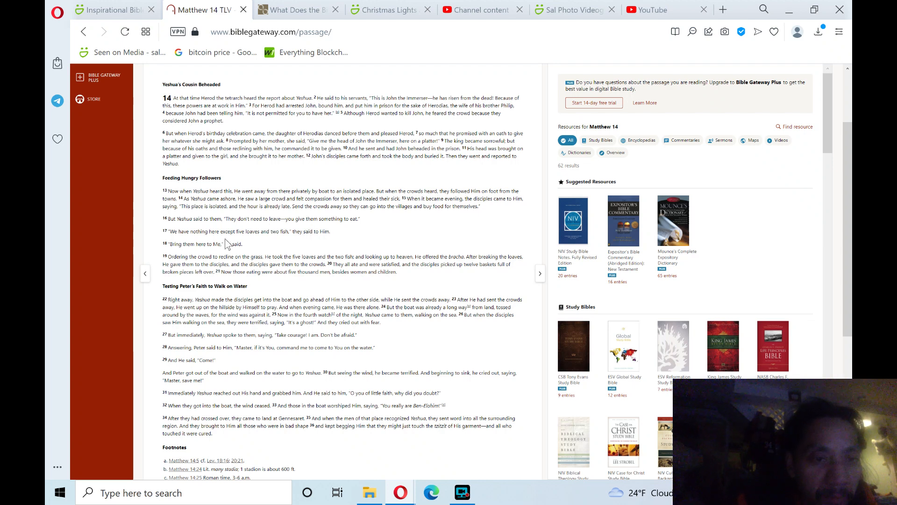
pyautogui.moveTo(281, 243)
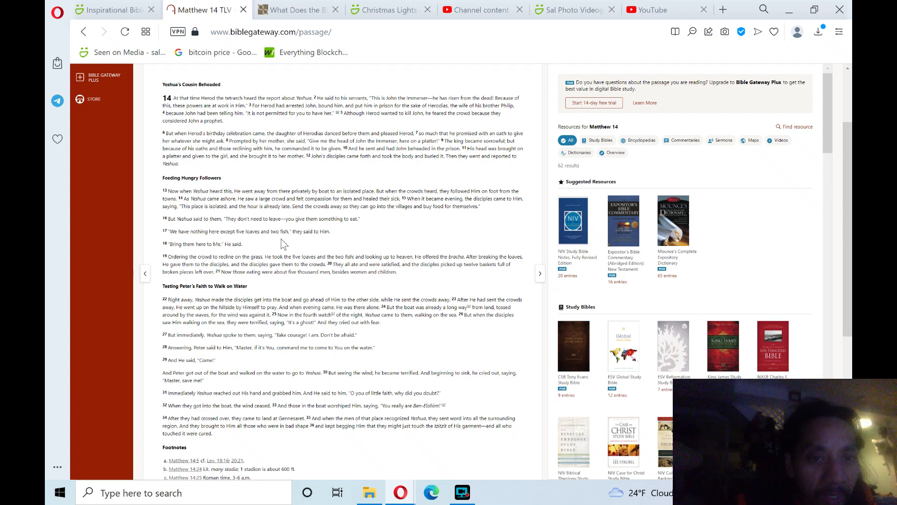
pyautogui.moveTo(335, 235)
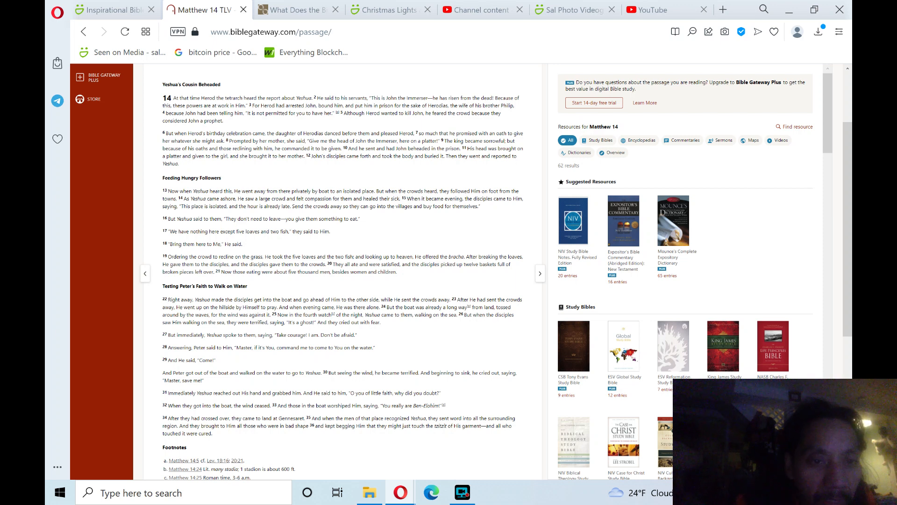
pyautogui.moveTo(410, 276)
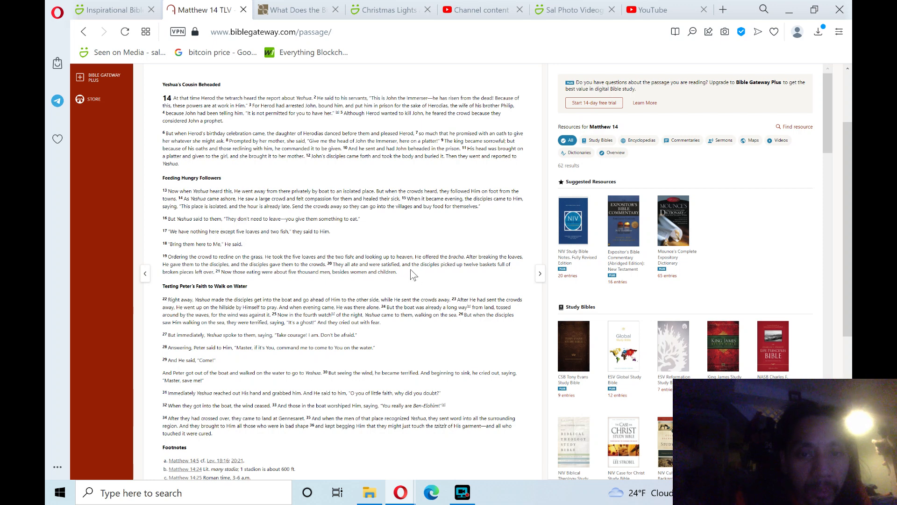
pyautogui.moveTo(458, 275)
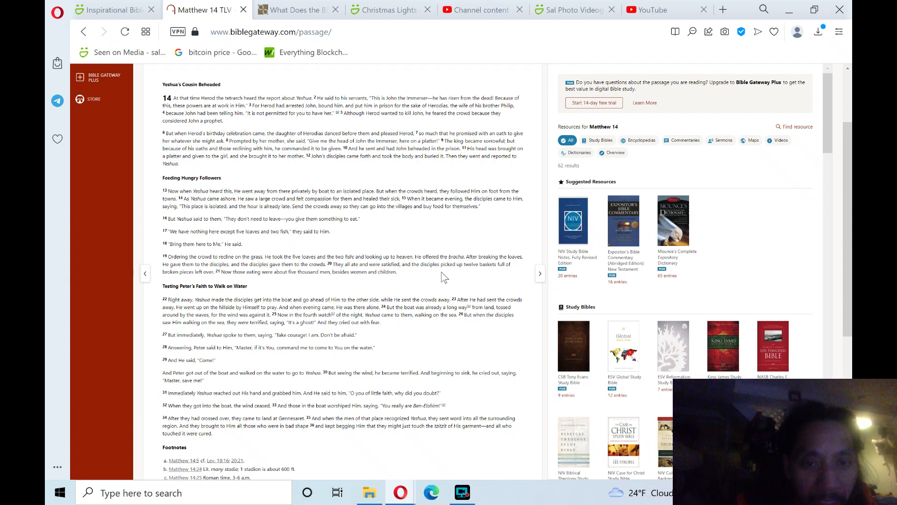
pyautogui.moveTo(486, 275)
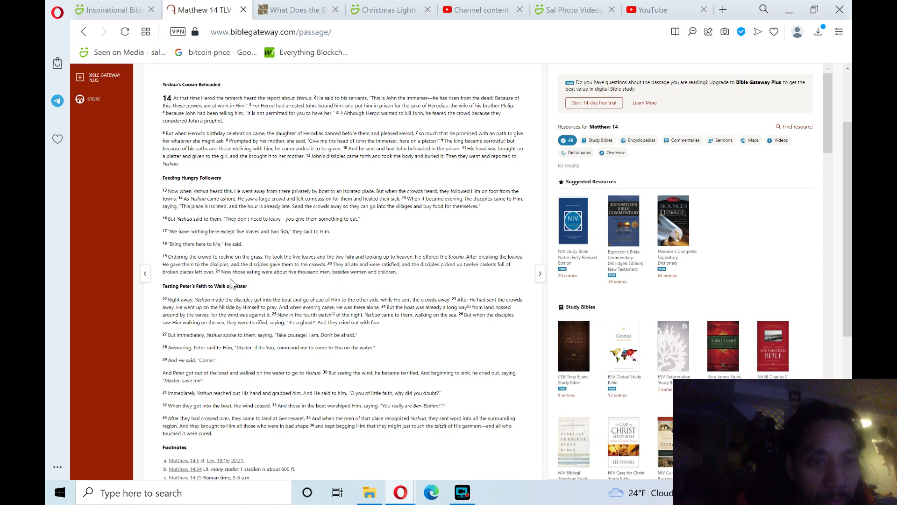
pyautogui.moveTo(249, 285)
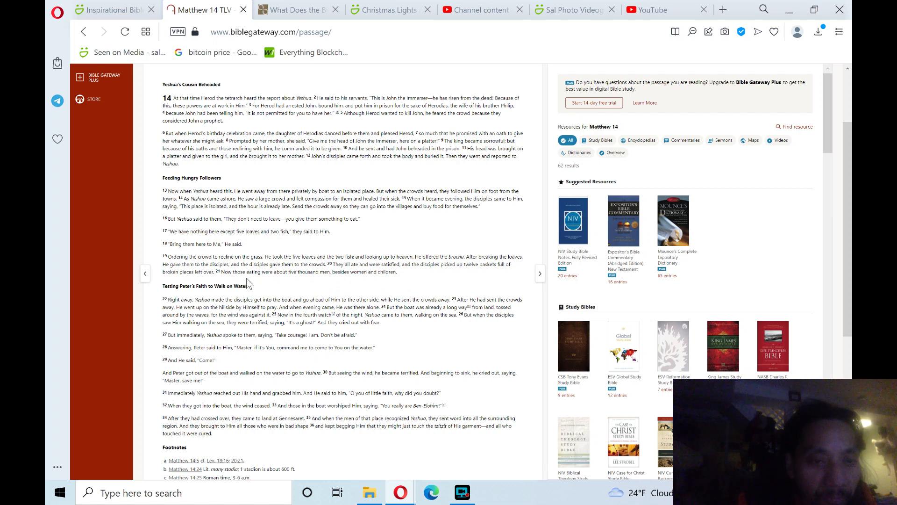
pyautogui.moveTo(297, 285)
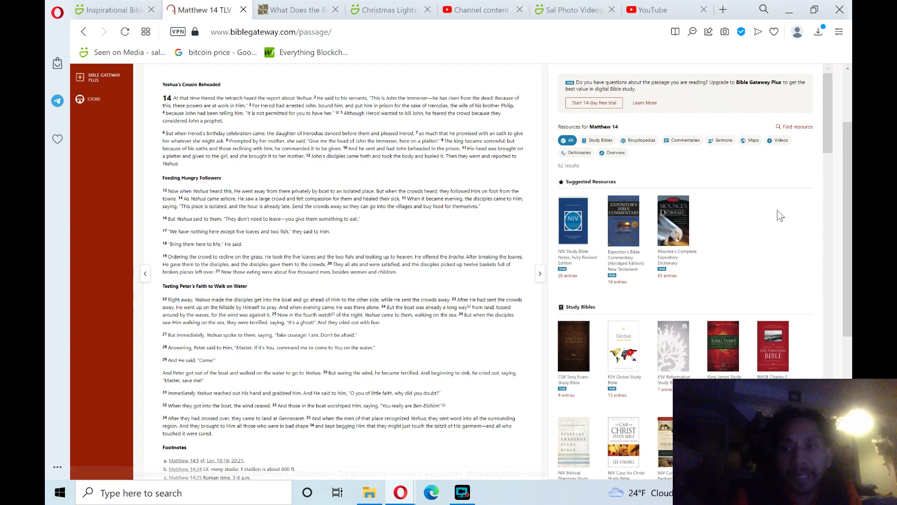
pyautogui.scroll(-3)
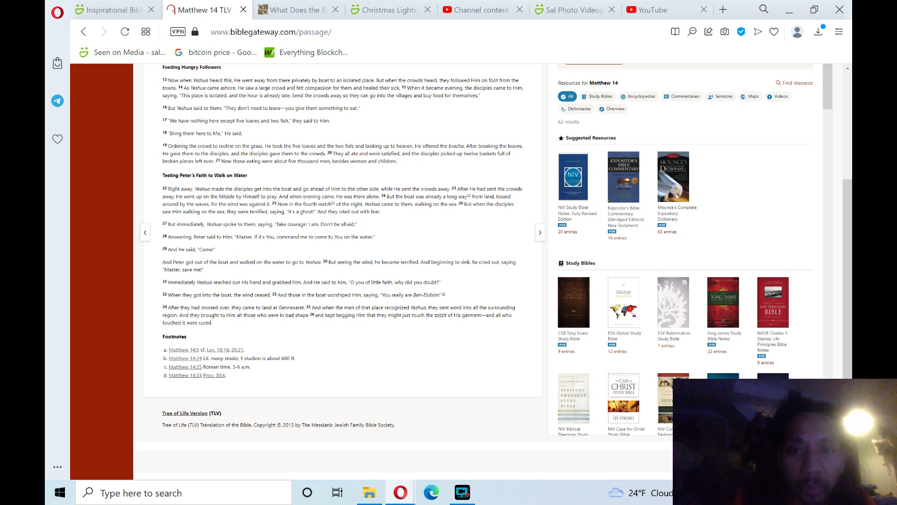
pyautogui.moveTo(495, 214)
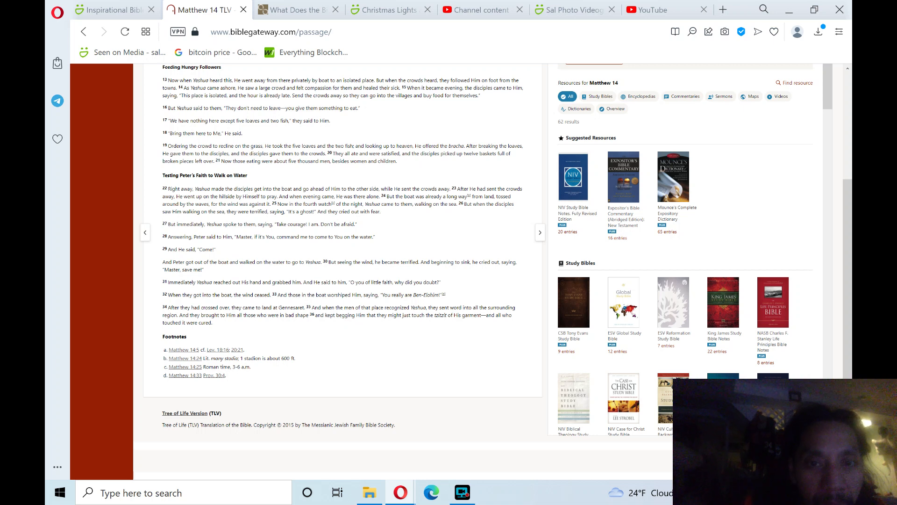
pyautogui.moveTo(385, 214)
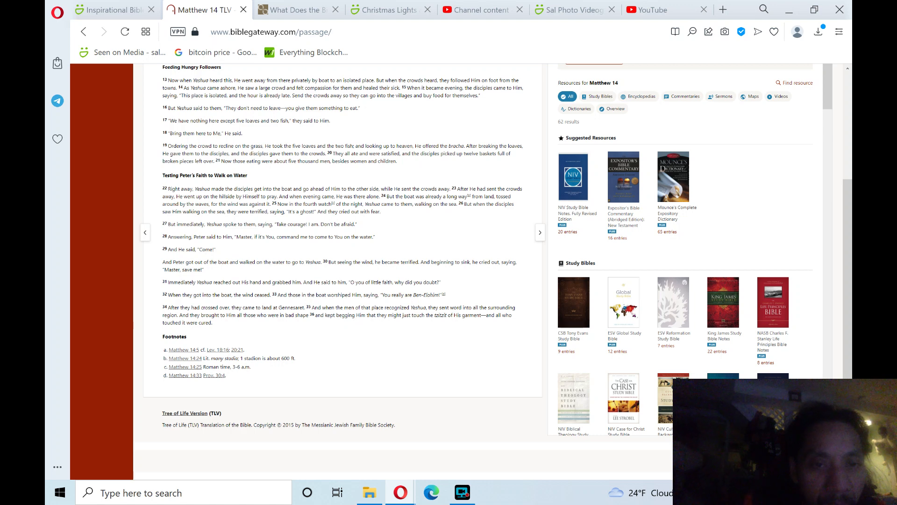
pyautogui.moveTo(404, 217)
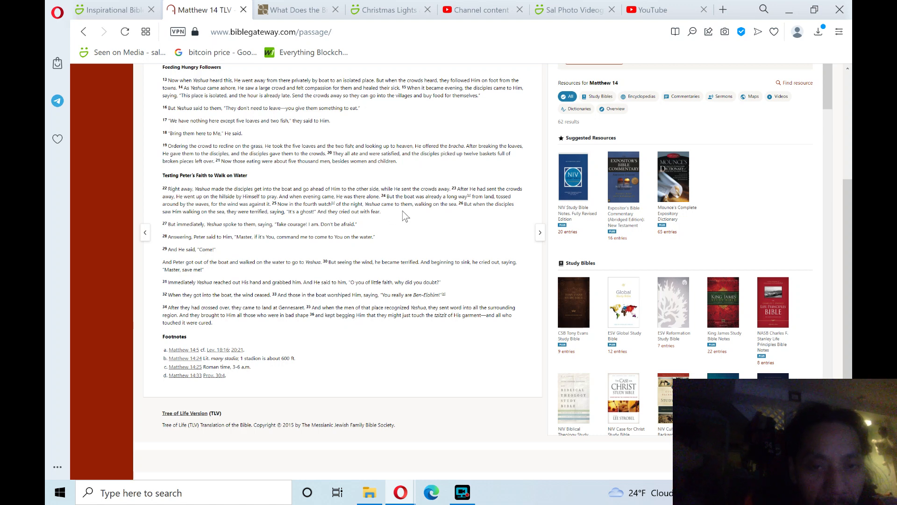
pyautogui.moveTo(462, 213)
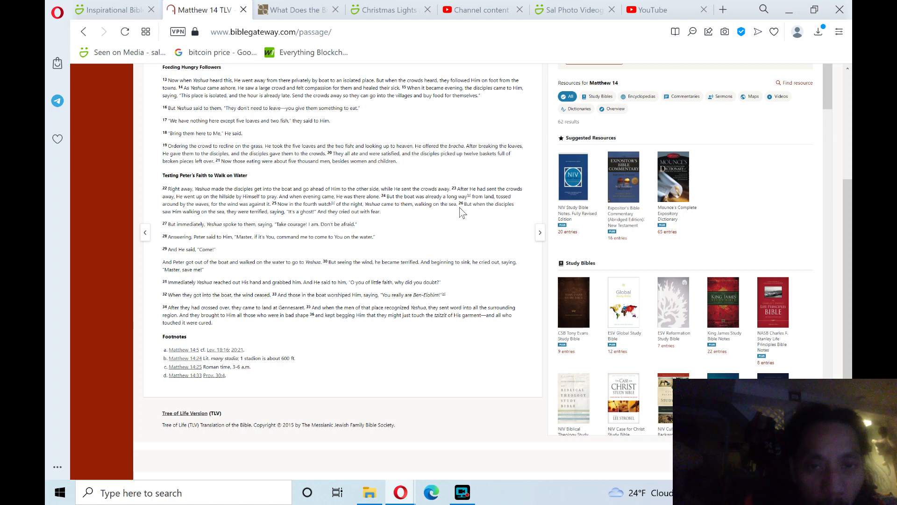
pyautogui.moveTo(486, 218)
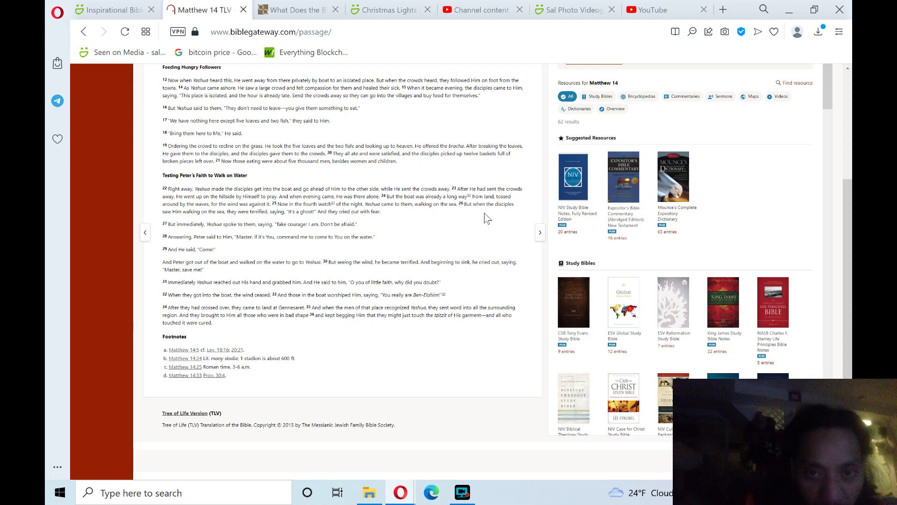
pyautogui.moveTo(190, 221)
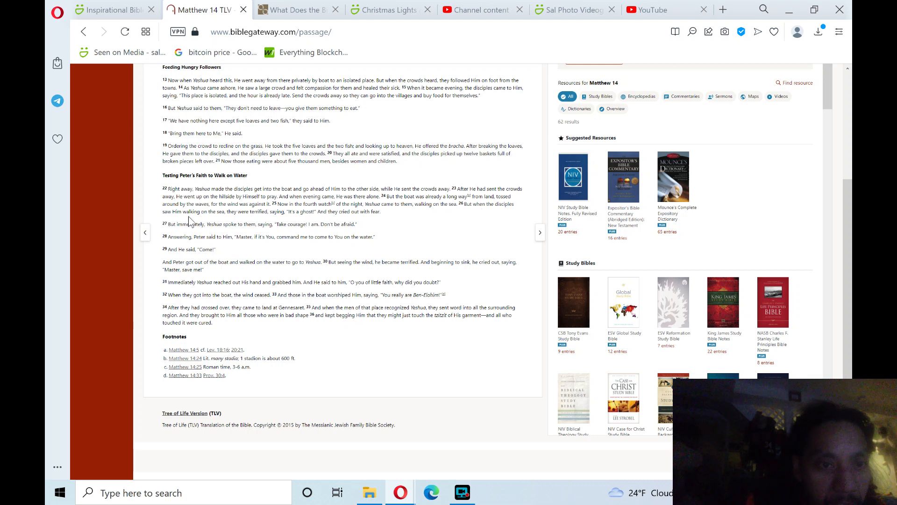
pyautogui.moveTo(272, 222)
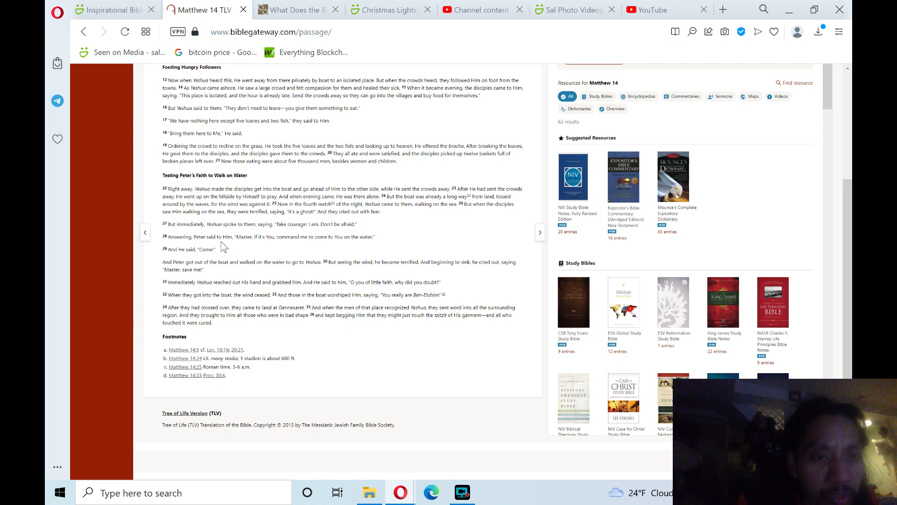
pyautogui.moveTo(257, 247)
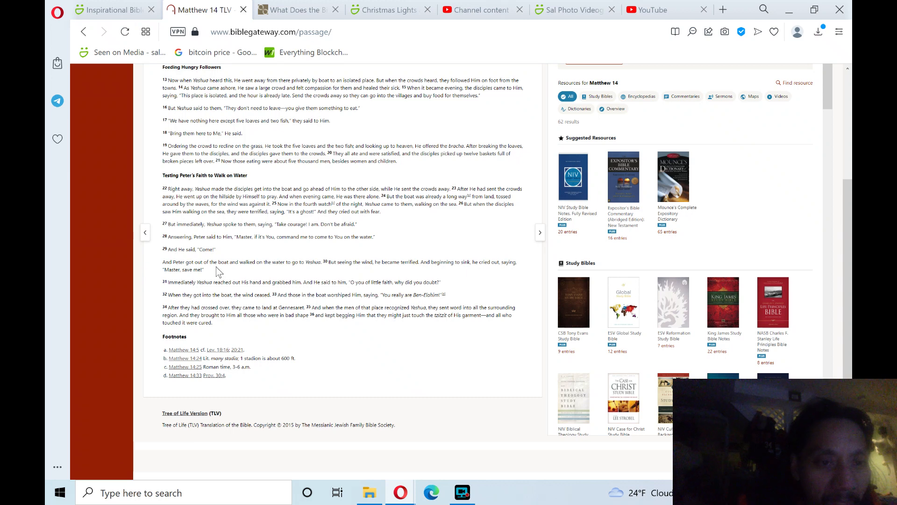
pyautogui.moveTo(247, 275)
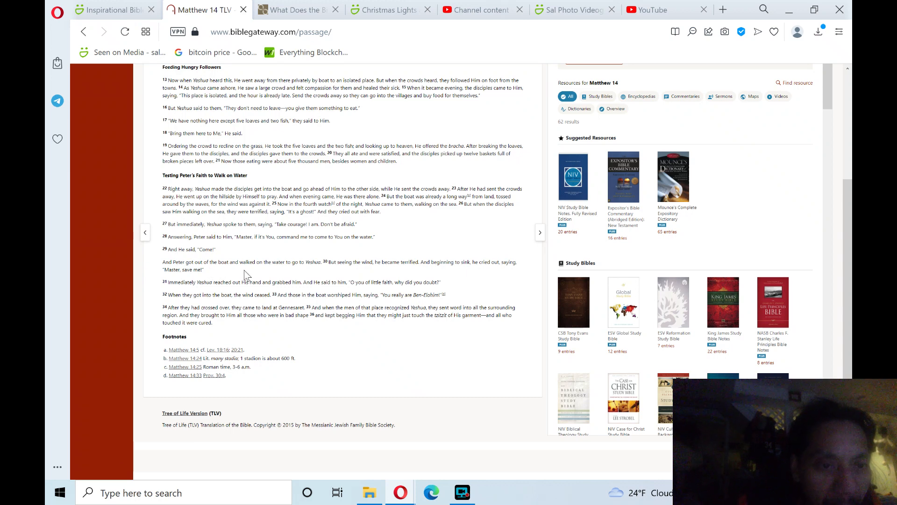
pyautogui.moveTo(329, 271)
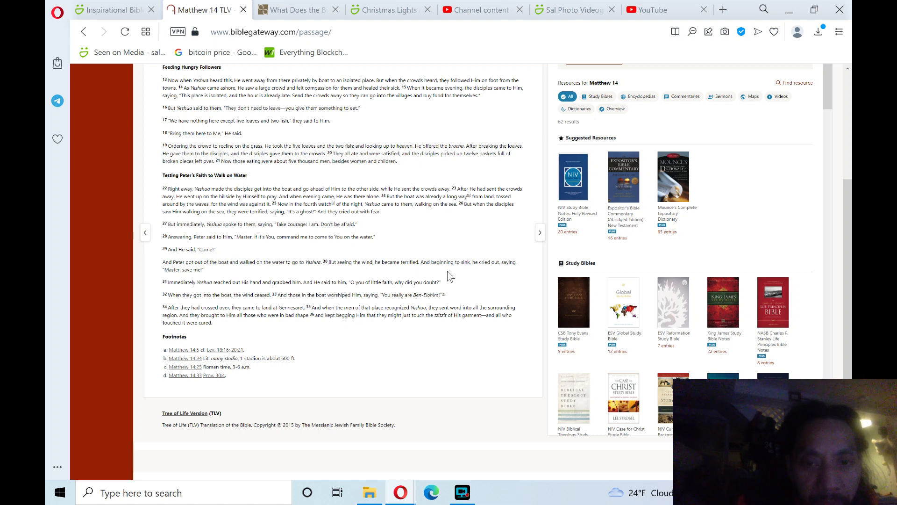
pyautogui.moveTo(477, 273)
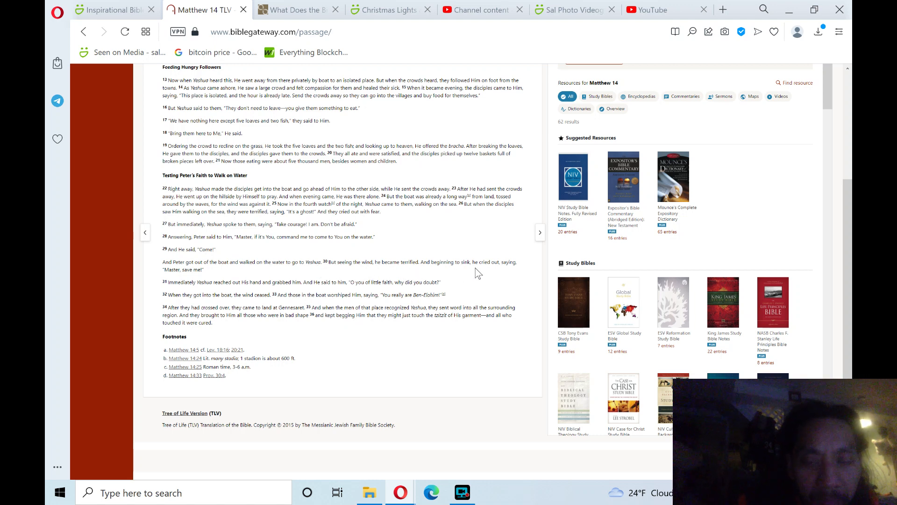
pyautogui.moveTo(392, 290)
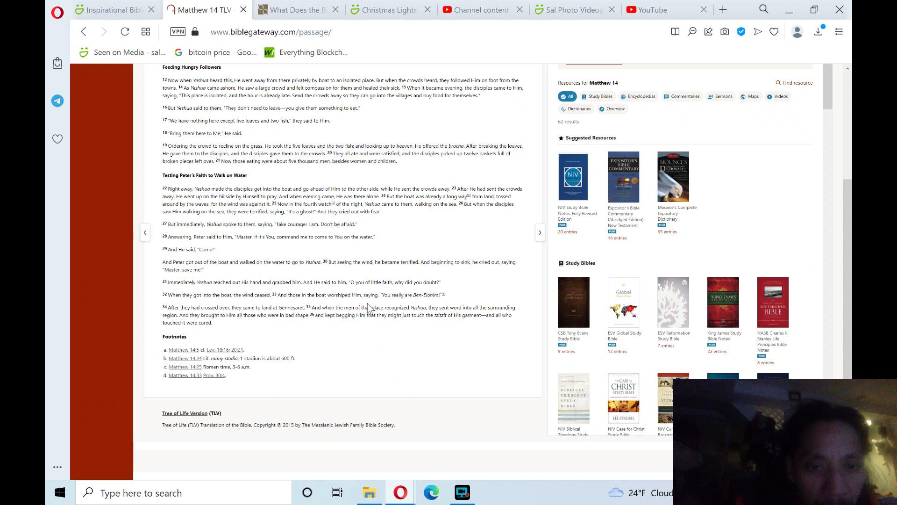
pyautogui.moveTo(440, 306)
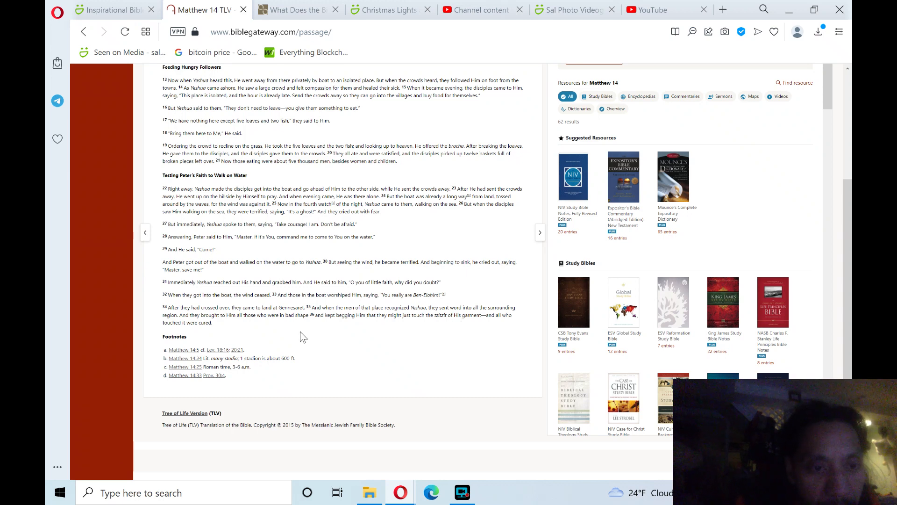
pyautogui.moveTo(255, 327)
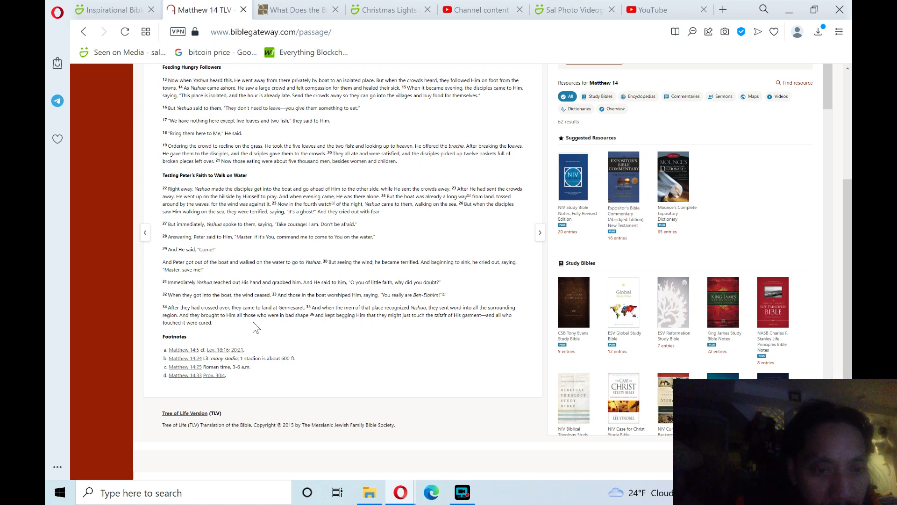
pyautogui.moveTo(313, 325)
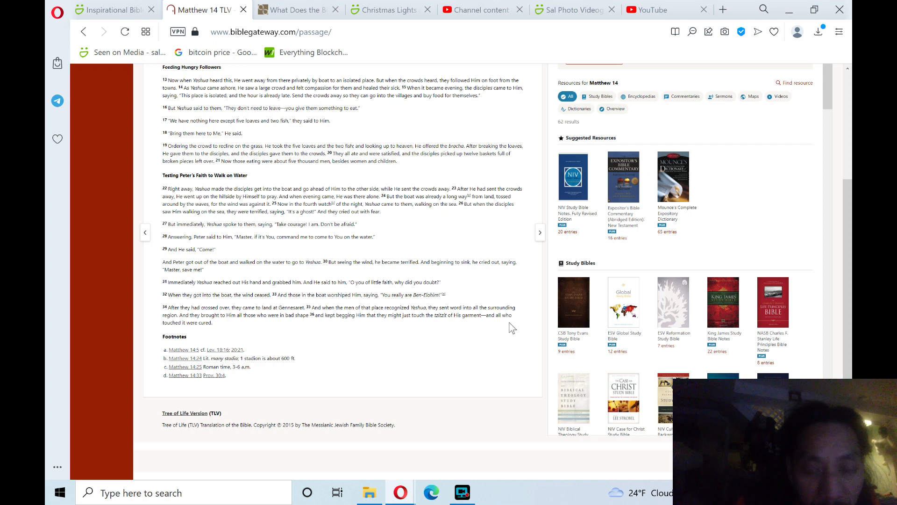
pyautogui.moveTo(469, 328)
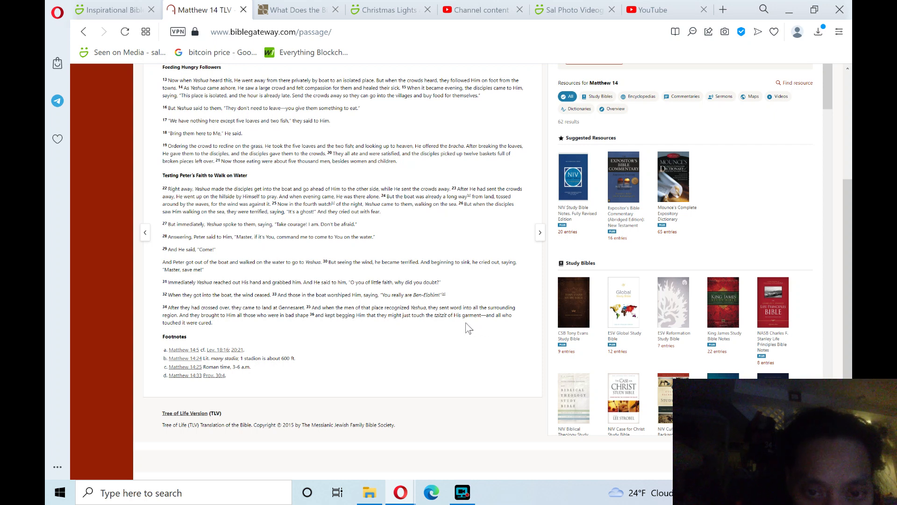
pyautogui.moveTo(483, 329)
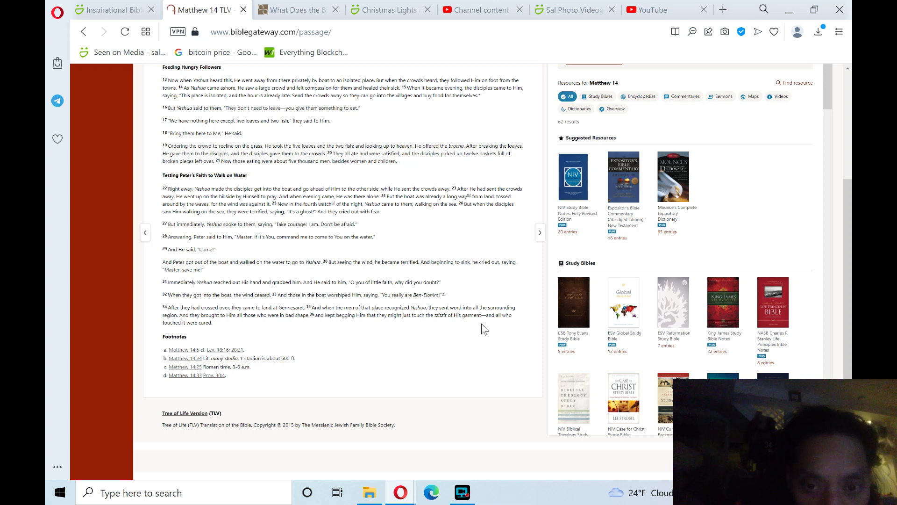
pyautogui.moveTo(274, 326)
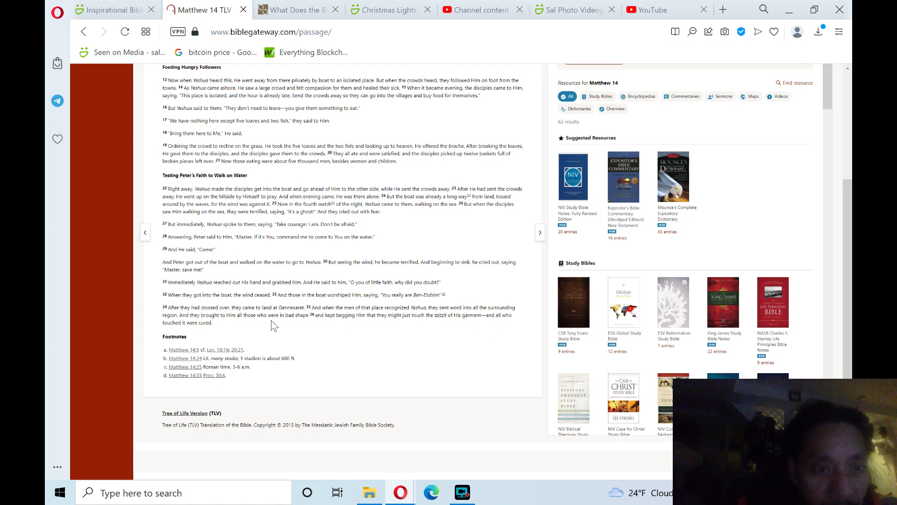
pyautogui.moveTo(511, 314)
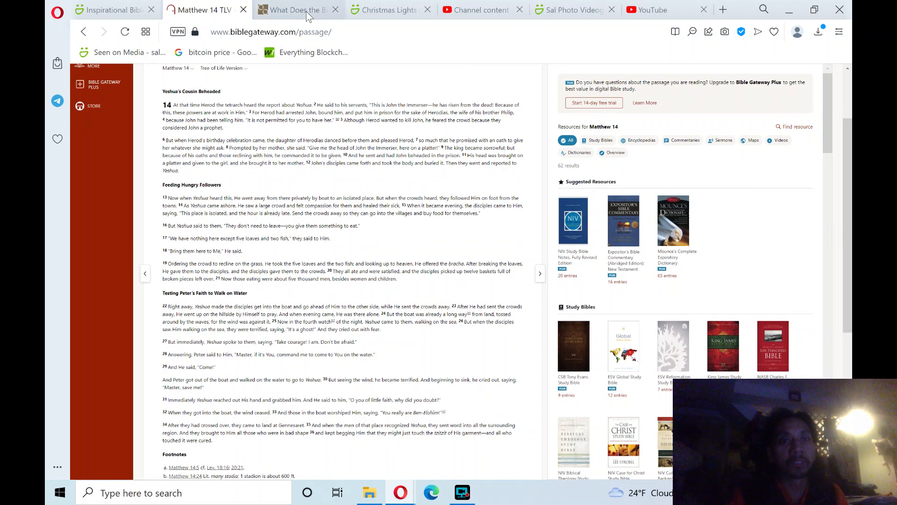
# - Switch to the OpenBible Compassion tab and scroll to the bottom, ending at Luke 10:30-35
pyautogui.click(296, 10)
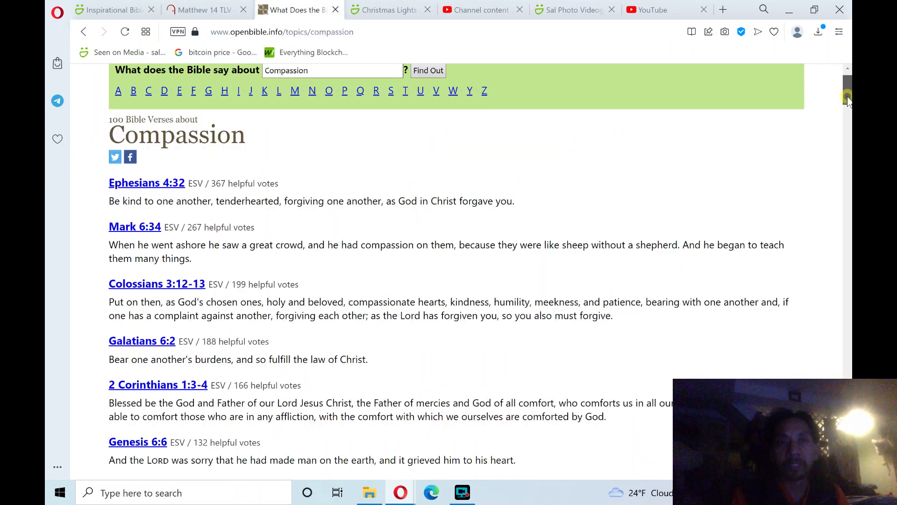
pyautogui.scroll(-3)
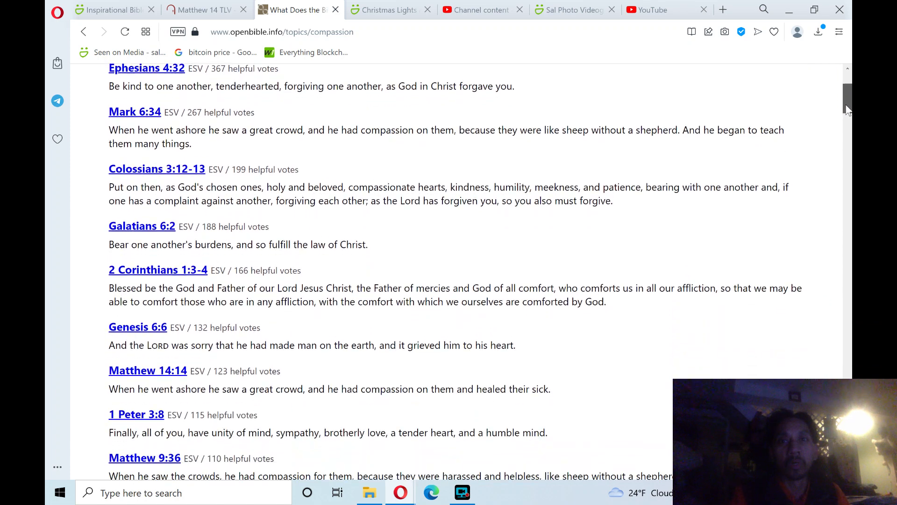
pyautogui.scroll(-3)
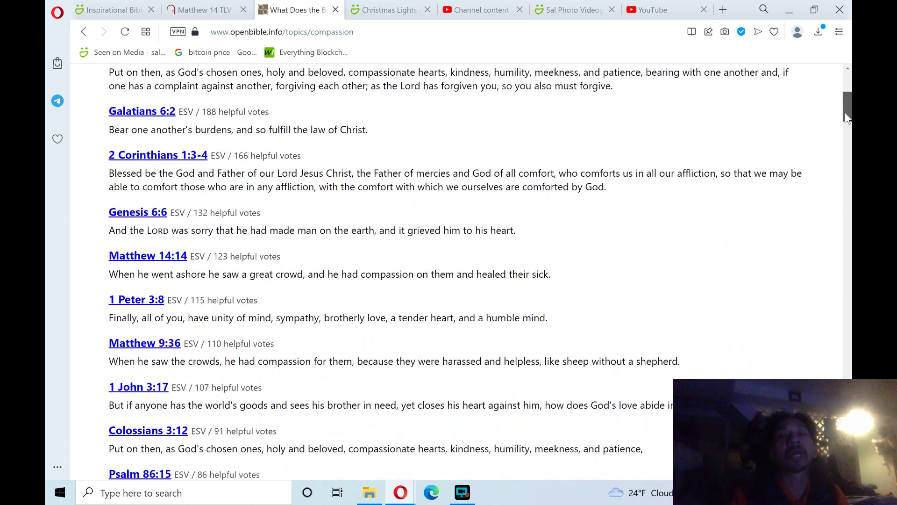
pyautogui.scroll(-3)
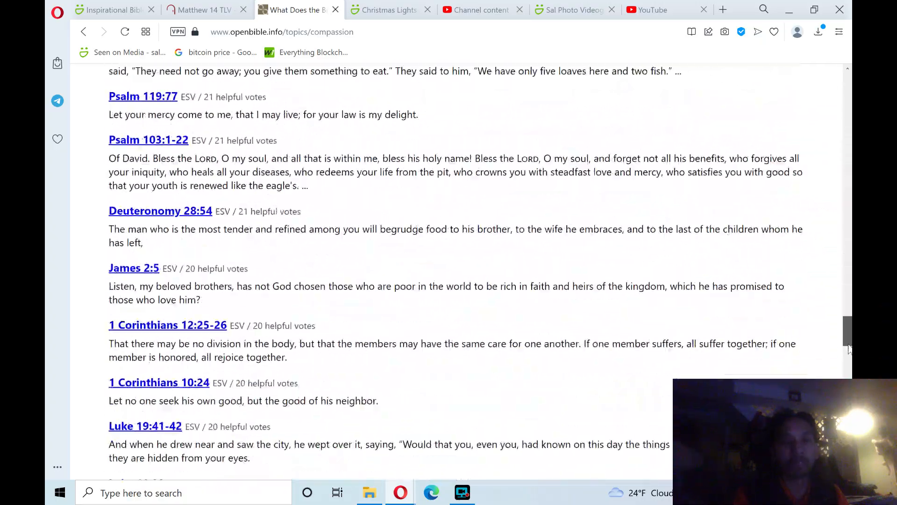
pyautogui.scroll(-3)
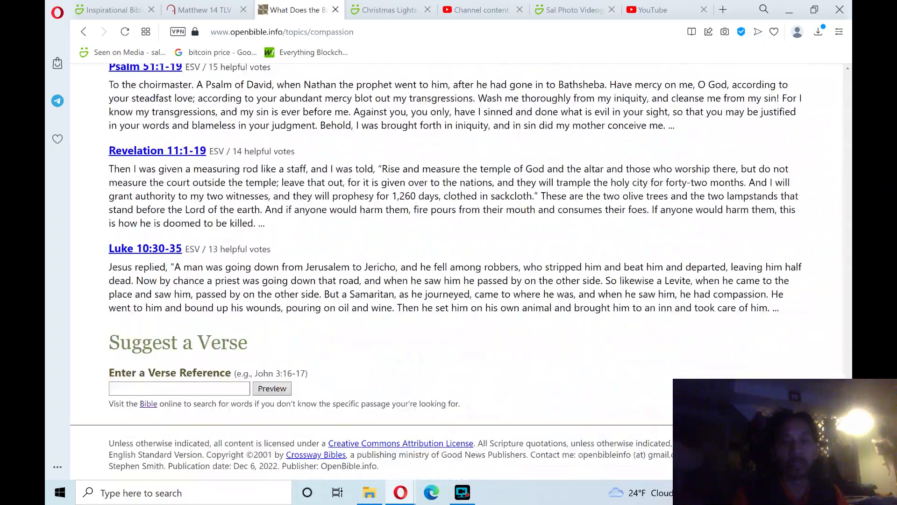
pyautogui.click(461, 492)
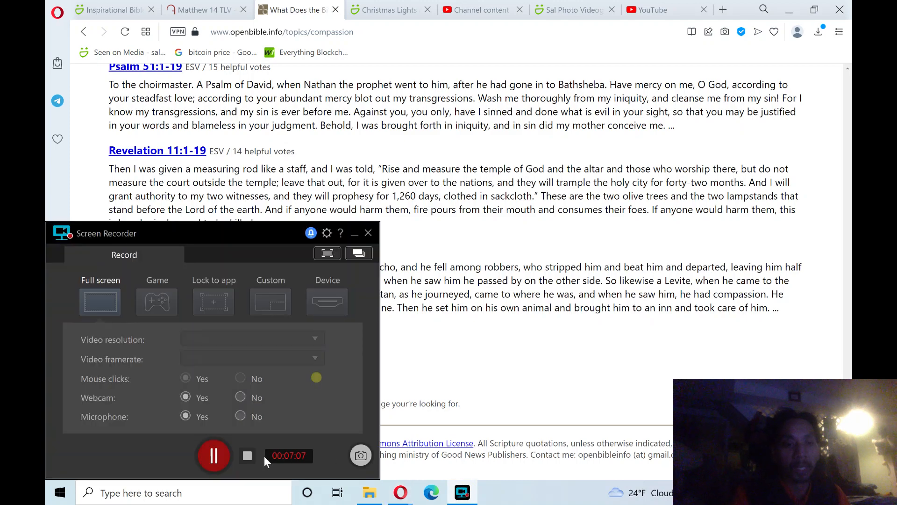